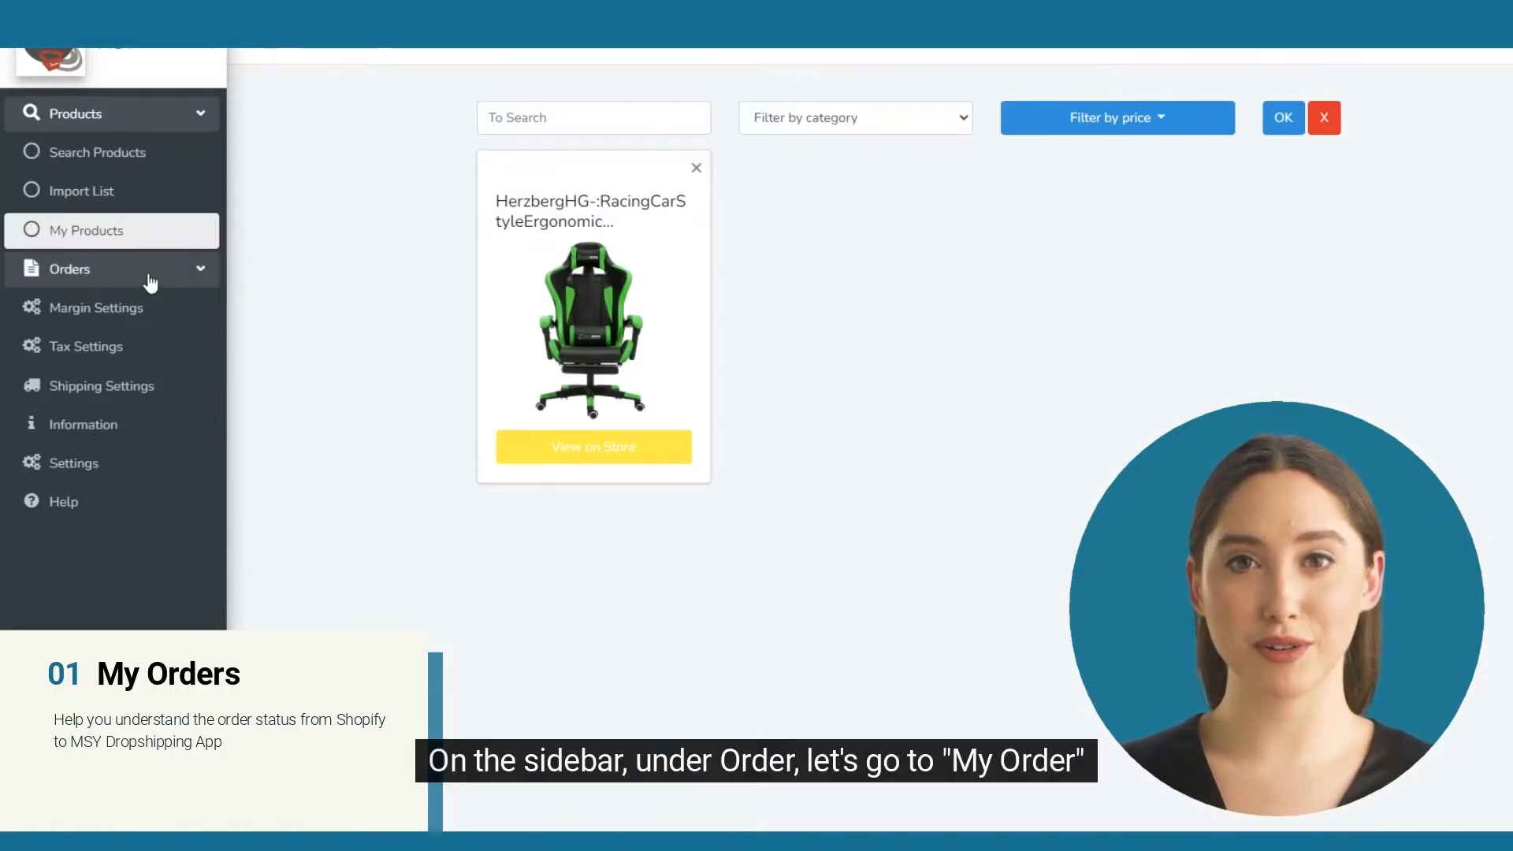
# Open My Orders and filter orders from 04/01/2022 to 04/12/2022
pyautogui.click(69, 270)
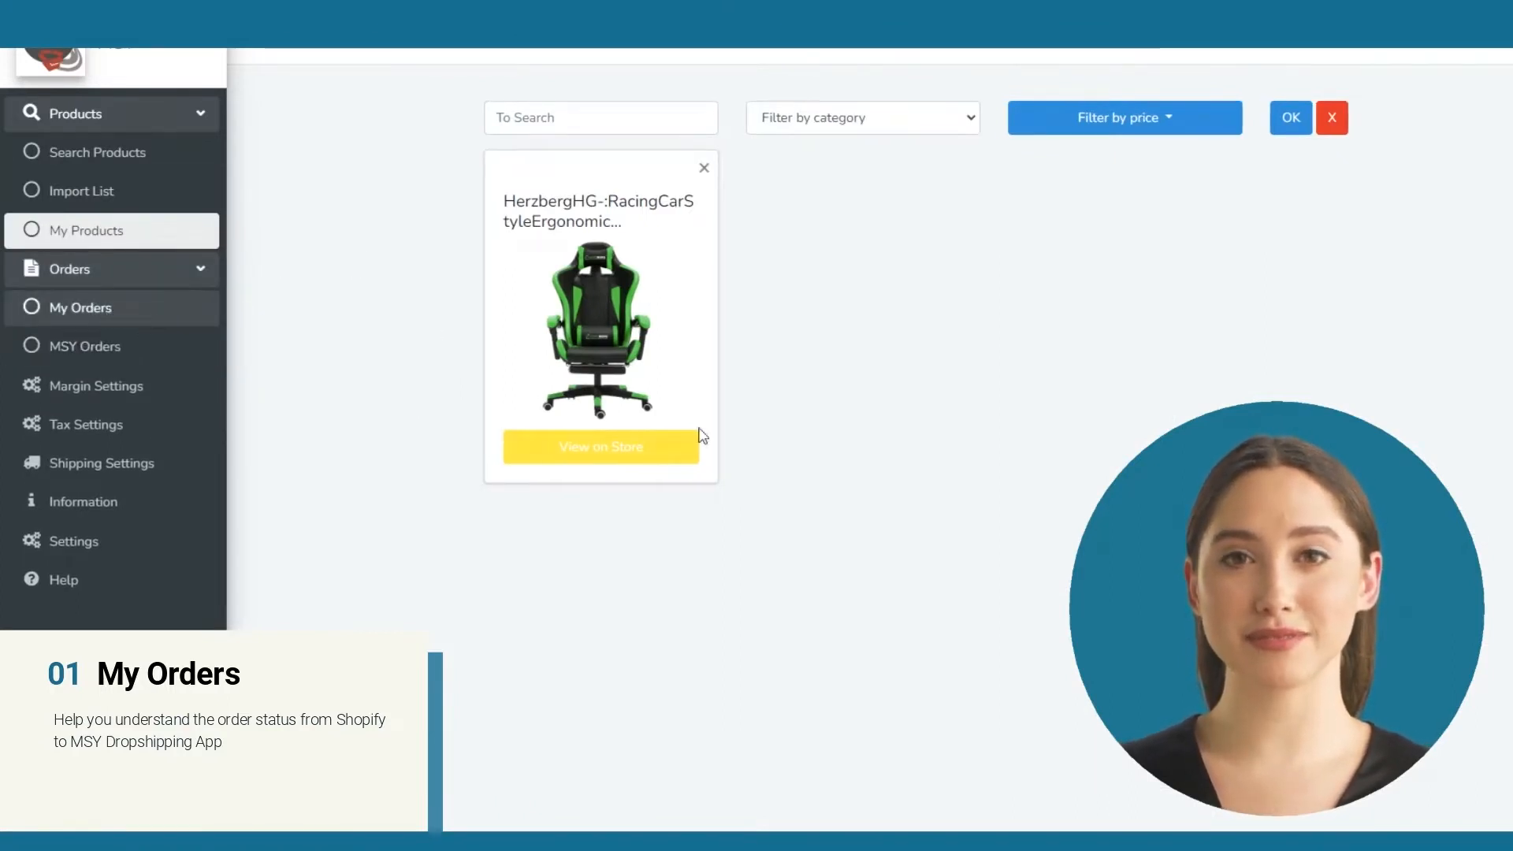
pyautogui.click(82, 306)
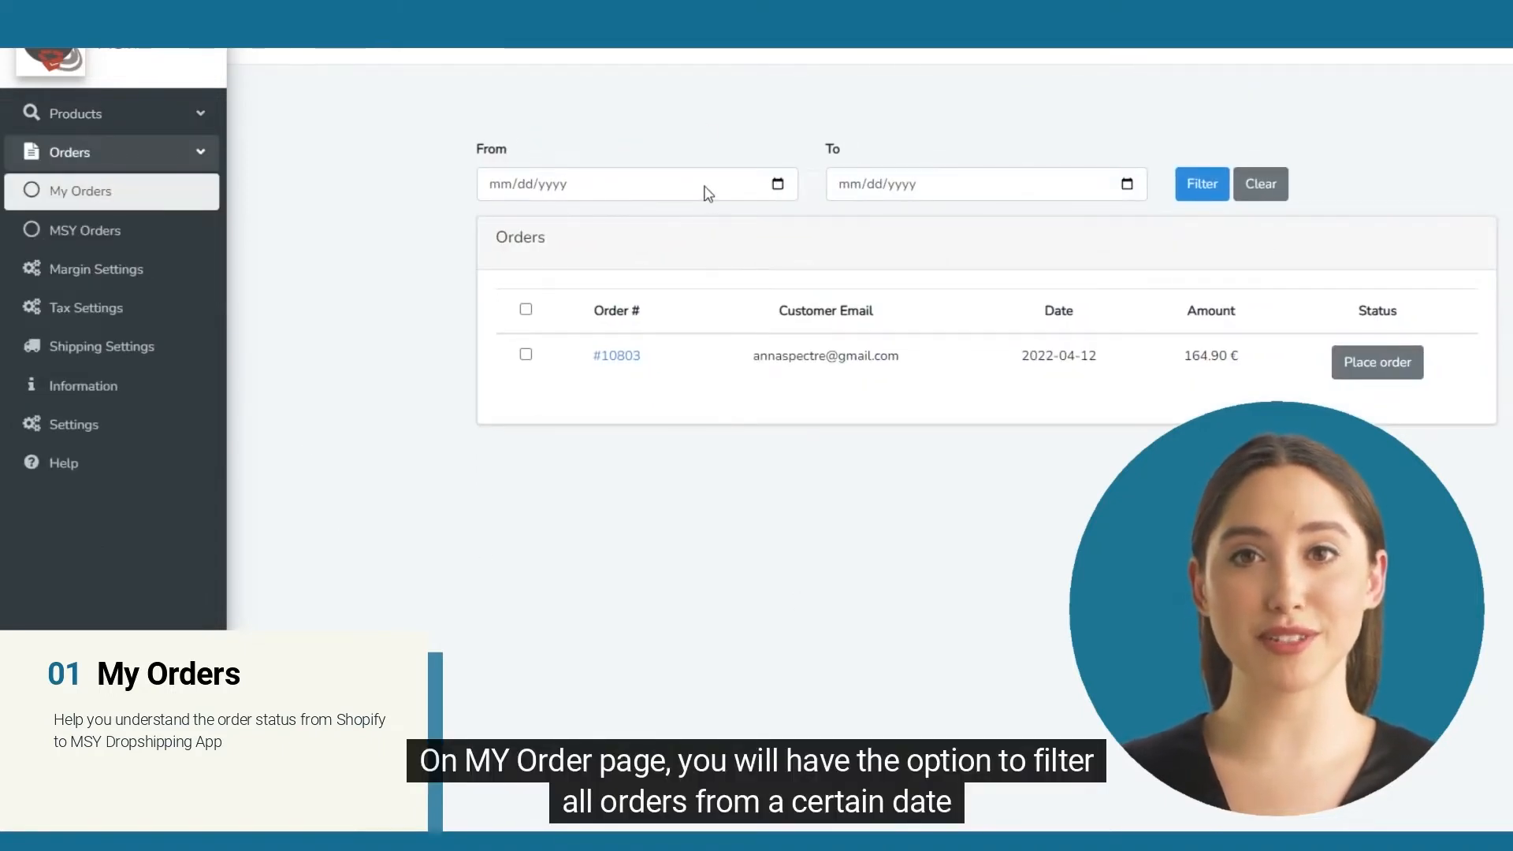
pyautogui.click(637, 183)
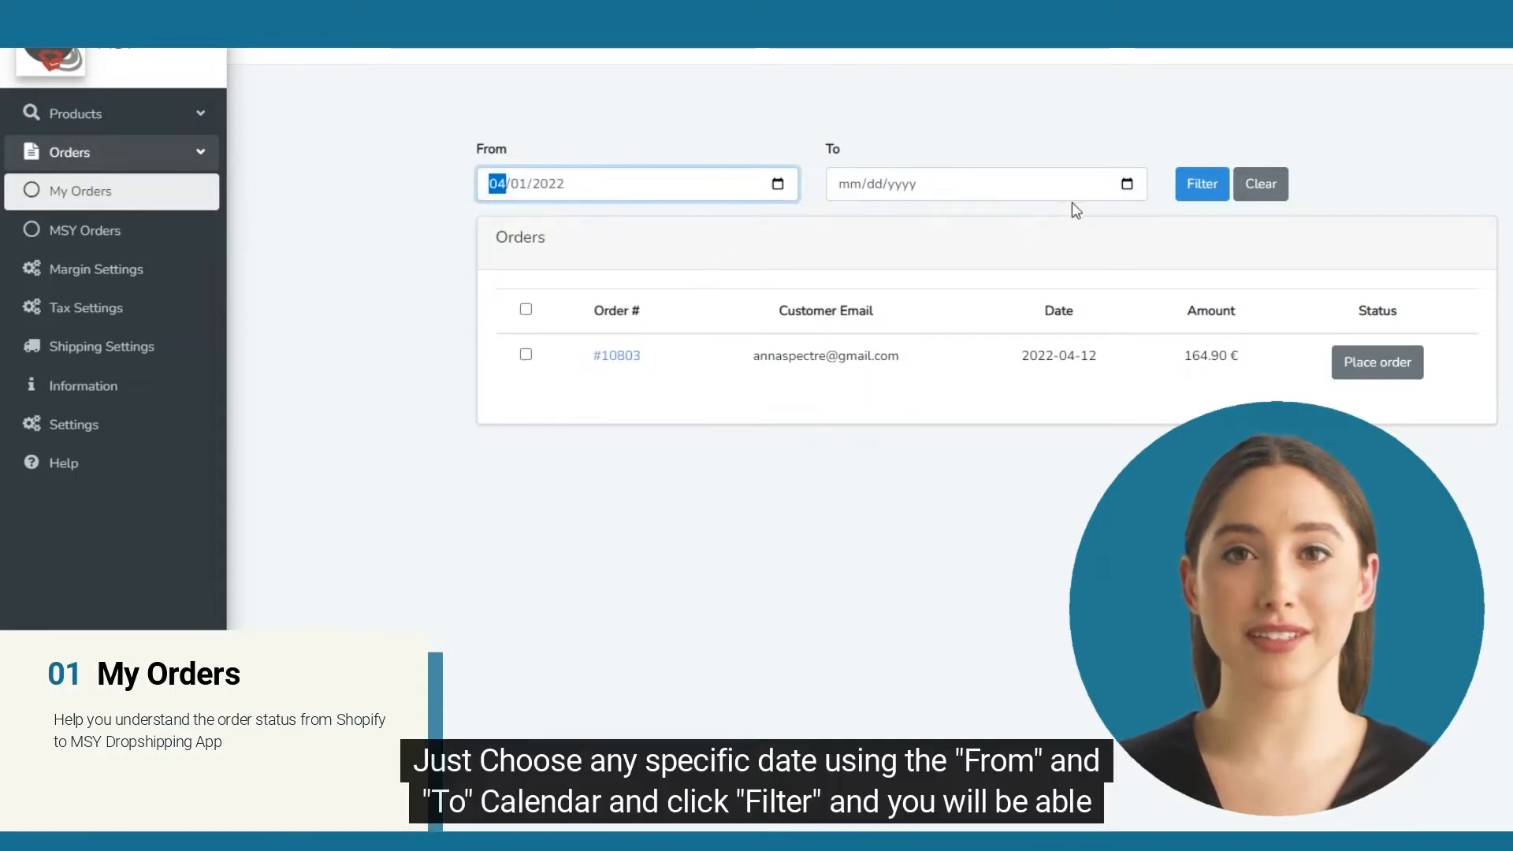
pyautogui.click(984, 183)
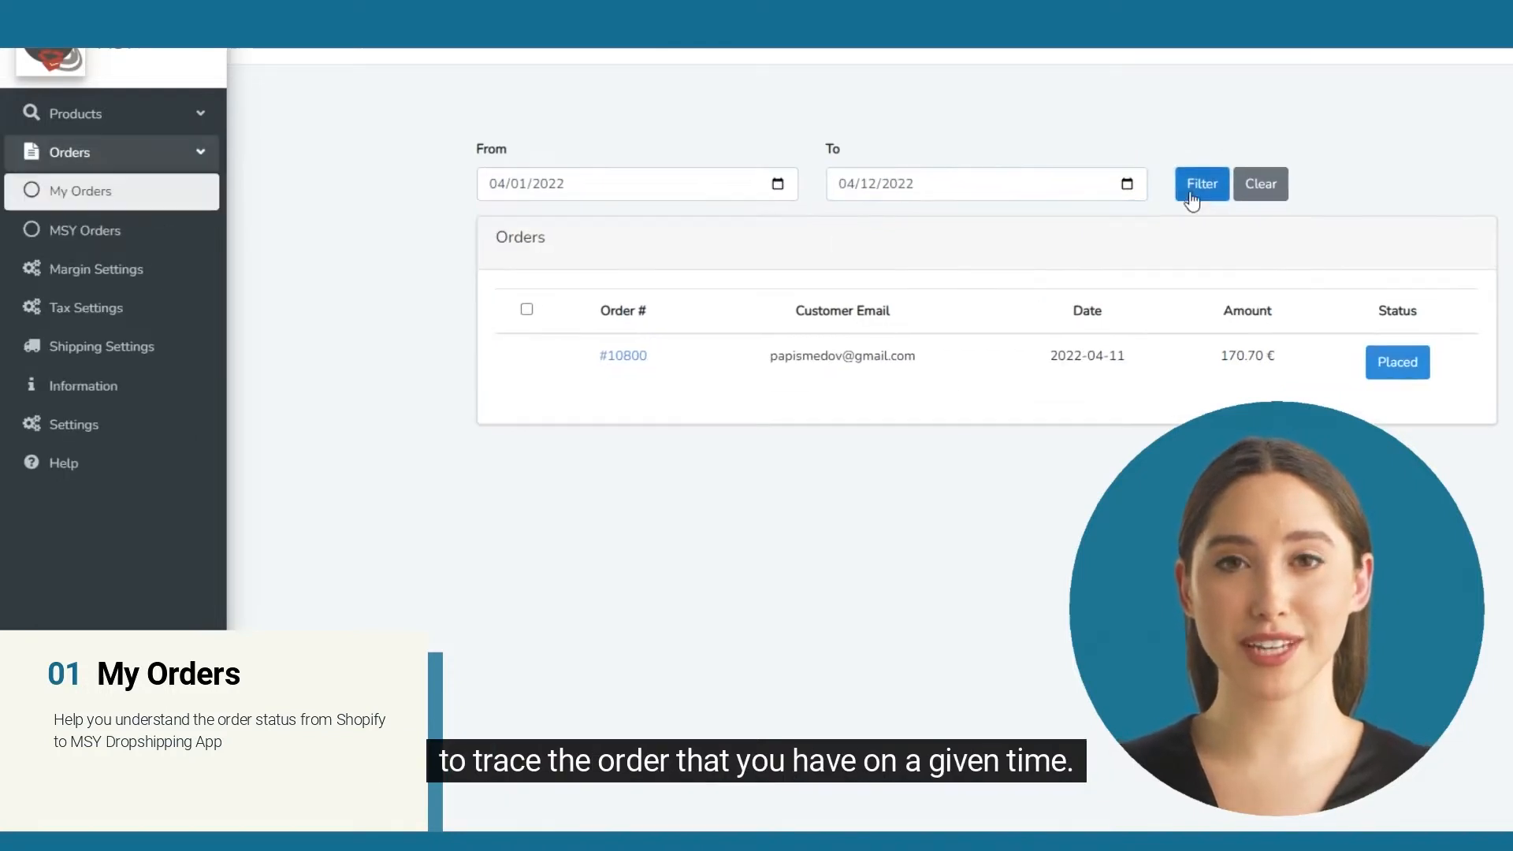
pyautogui.moveTo(1080, 167)
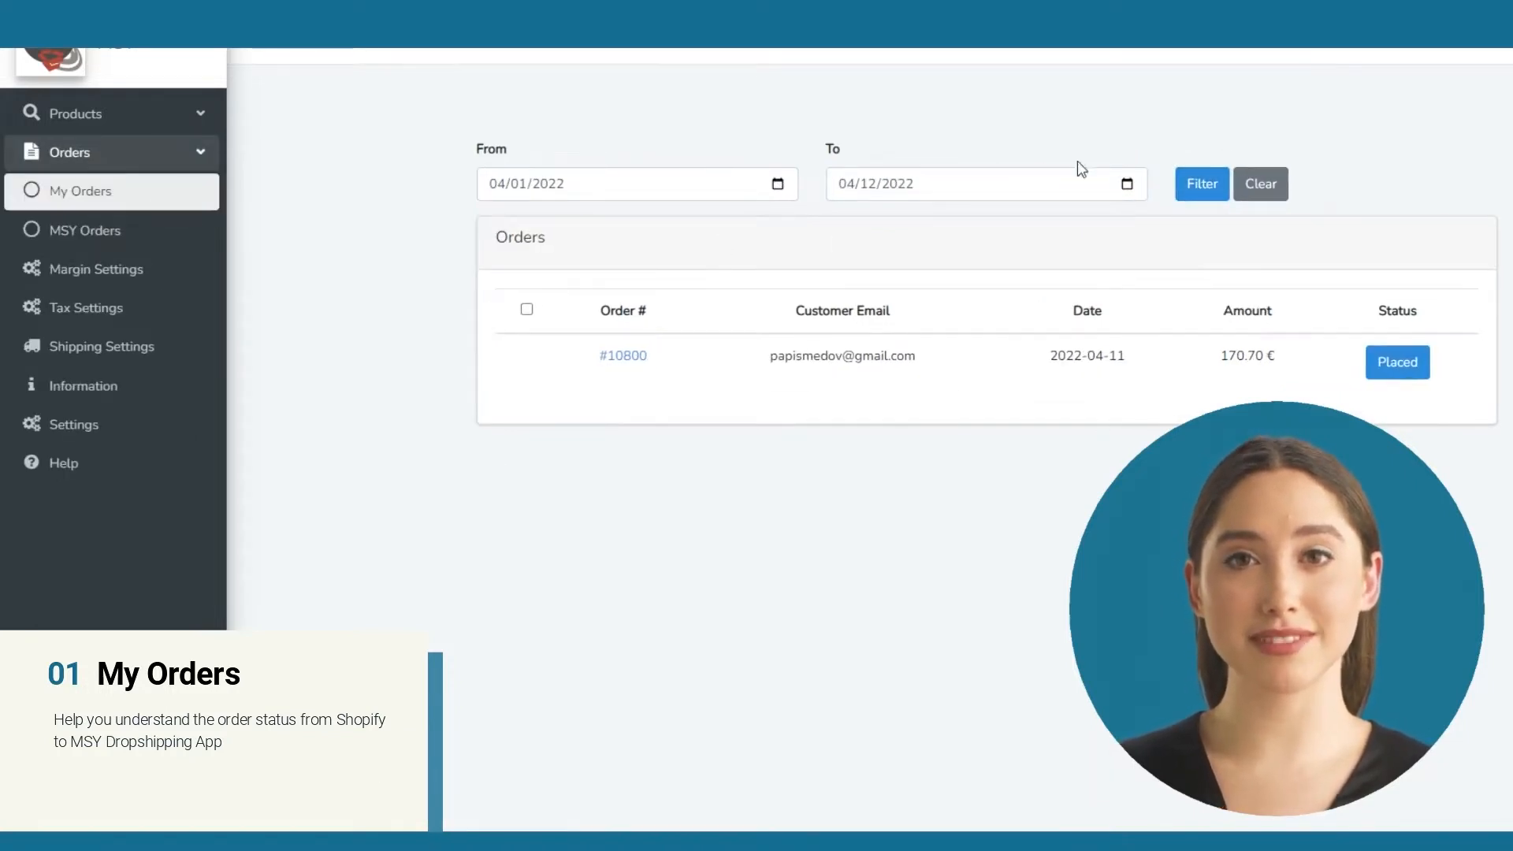
# Clear the From/To dates to reveal order #10803, then go to MSY Orders
pyautogui.click(1259, 183)
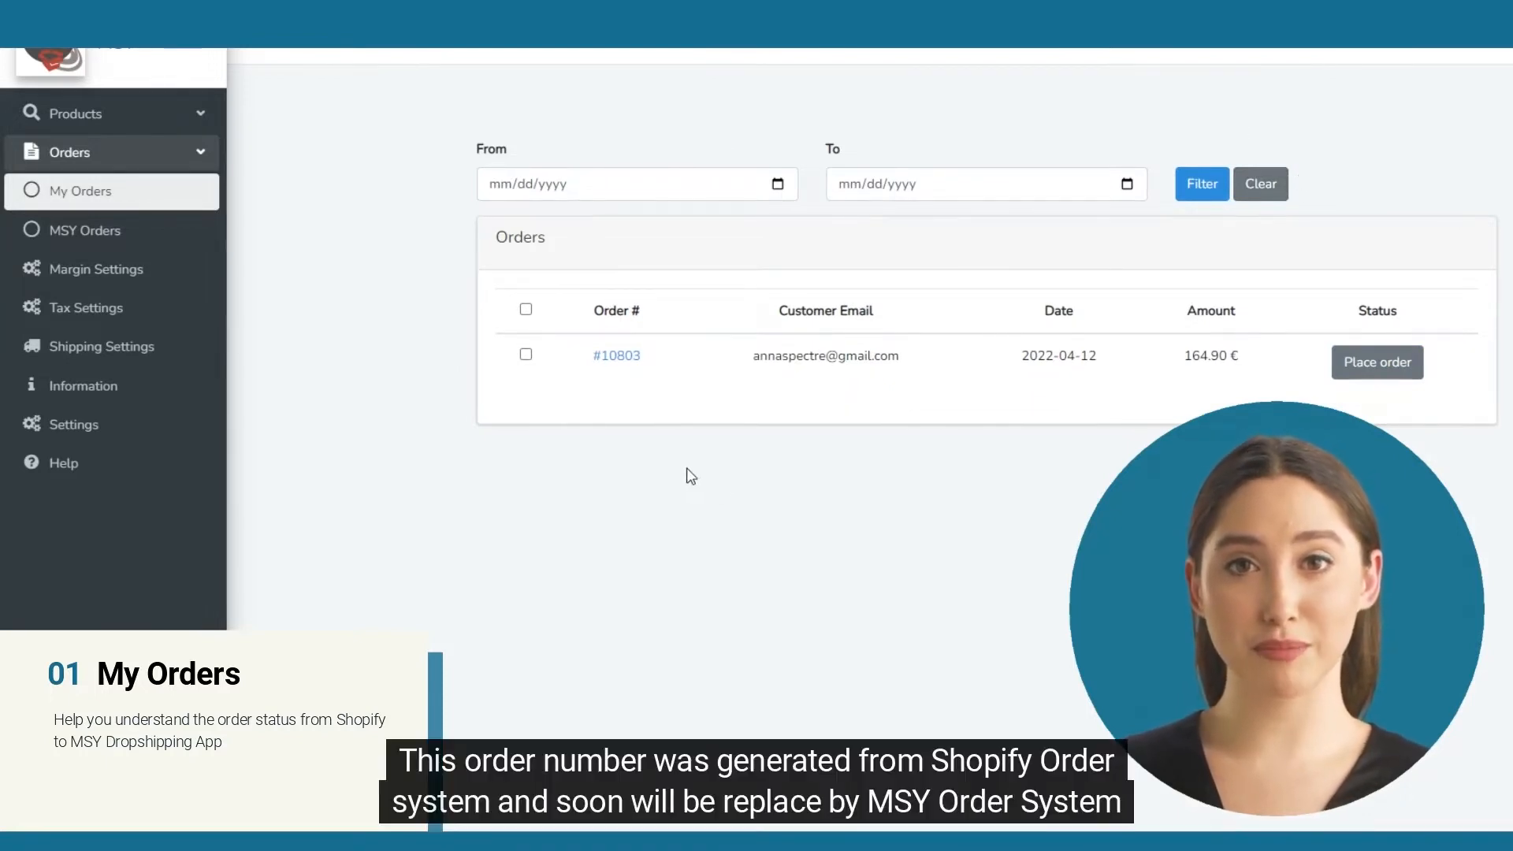
pyautogui.moveTo(743, 254)
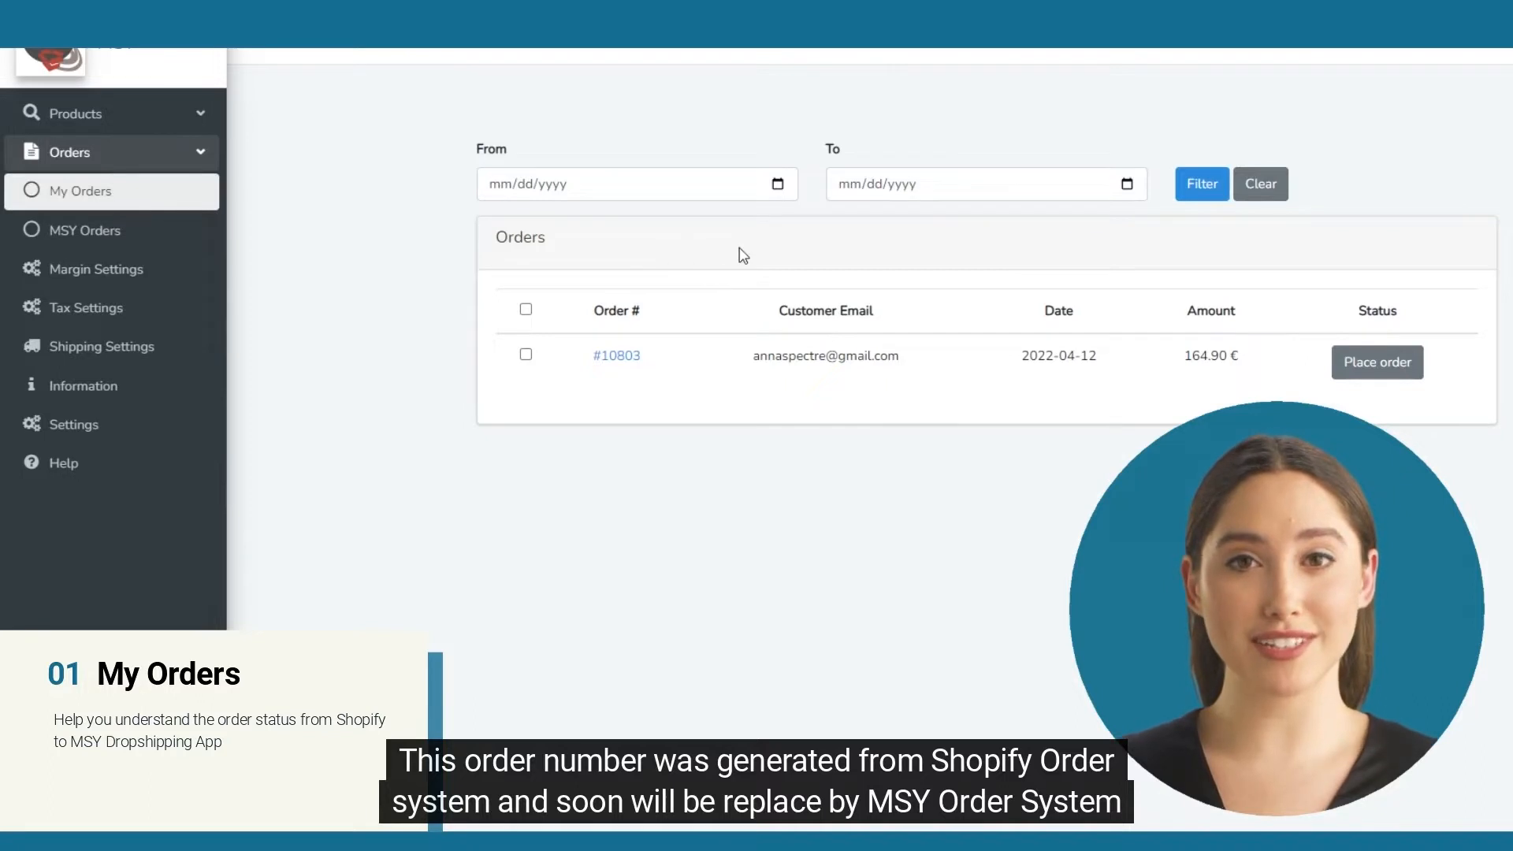
pyautogui.moveTo(663, 268)
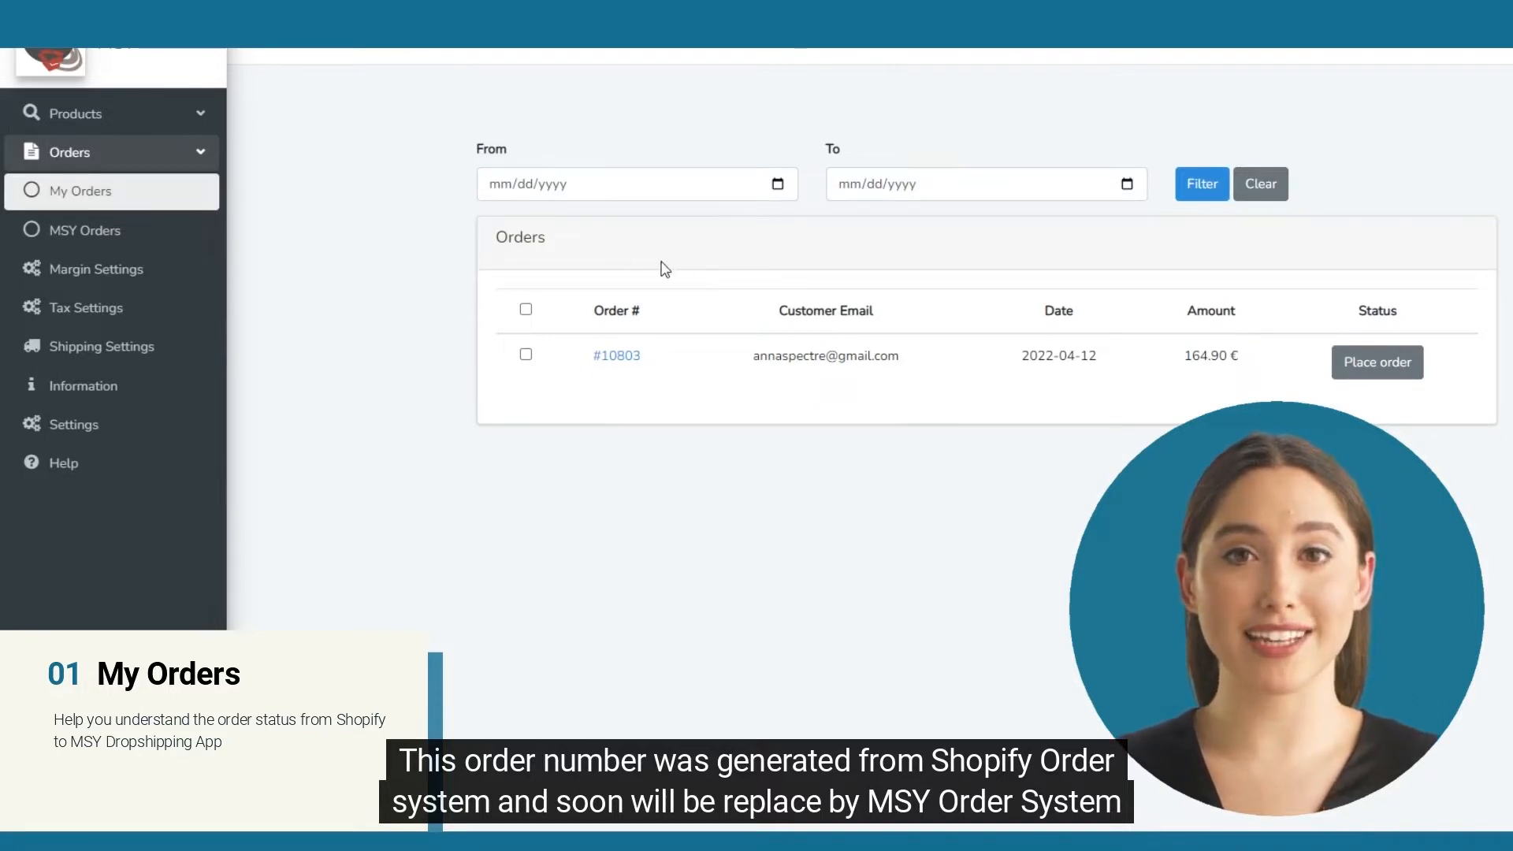
pyautogui.doubleClick(519, 237)
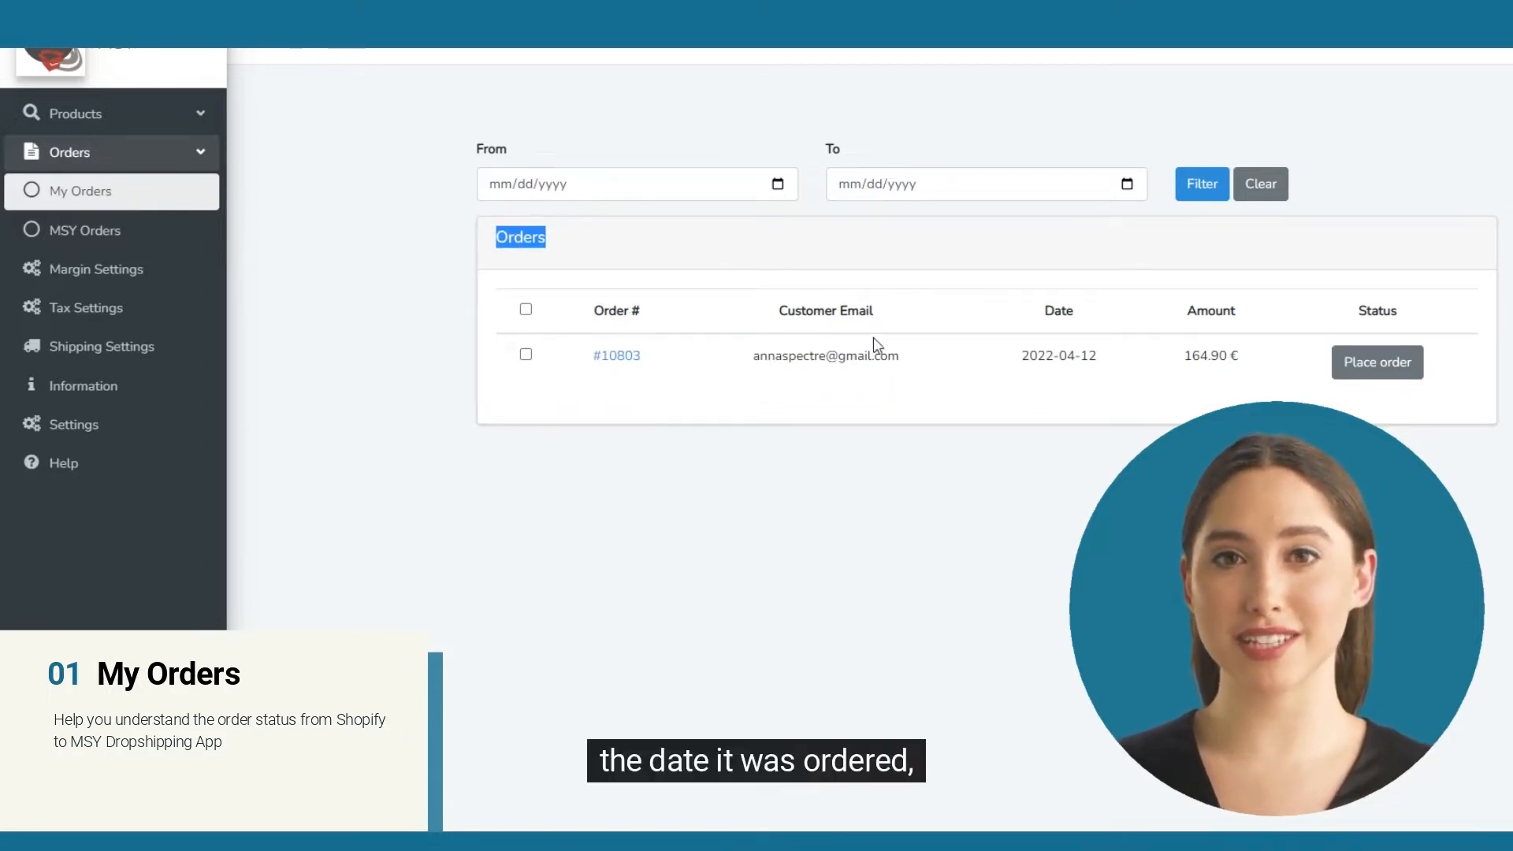
pyautogui.moveTo(1053, 335)
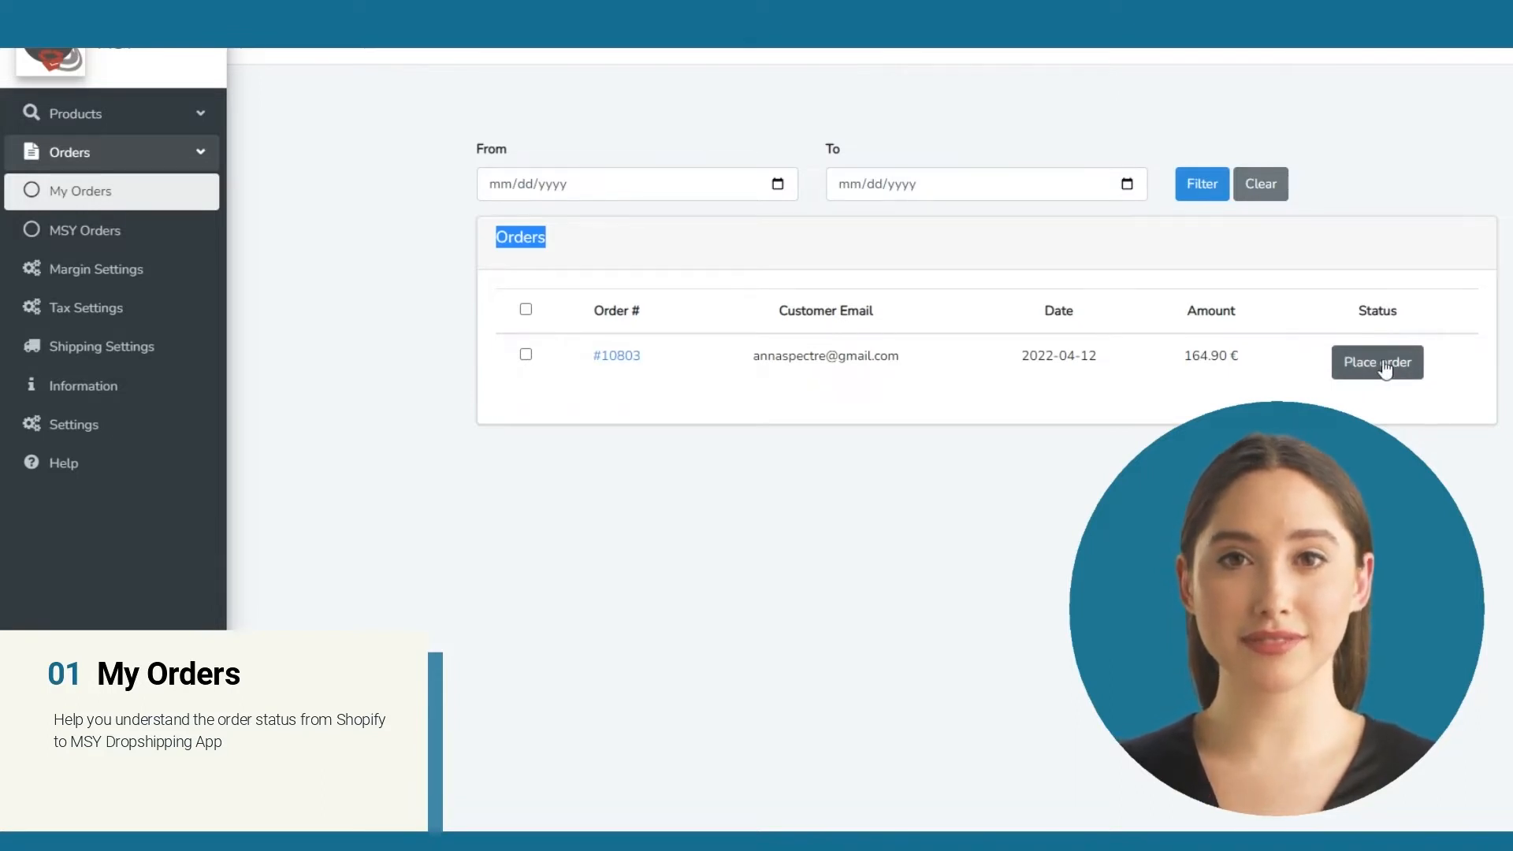
pyautogui.moveTo(1432, 412)
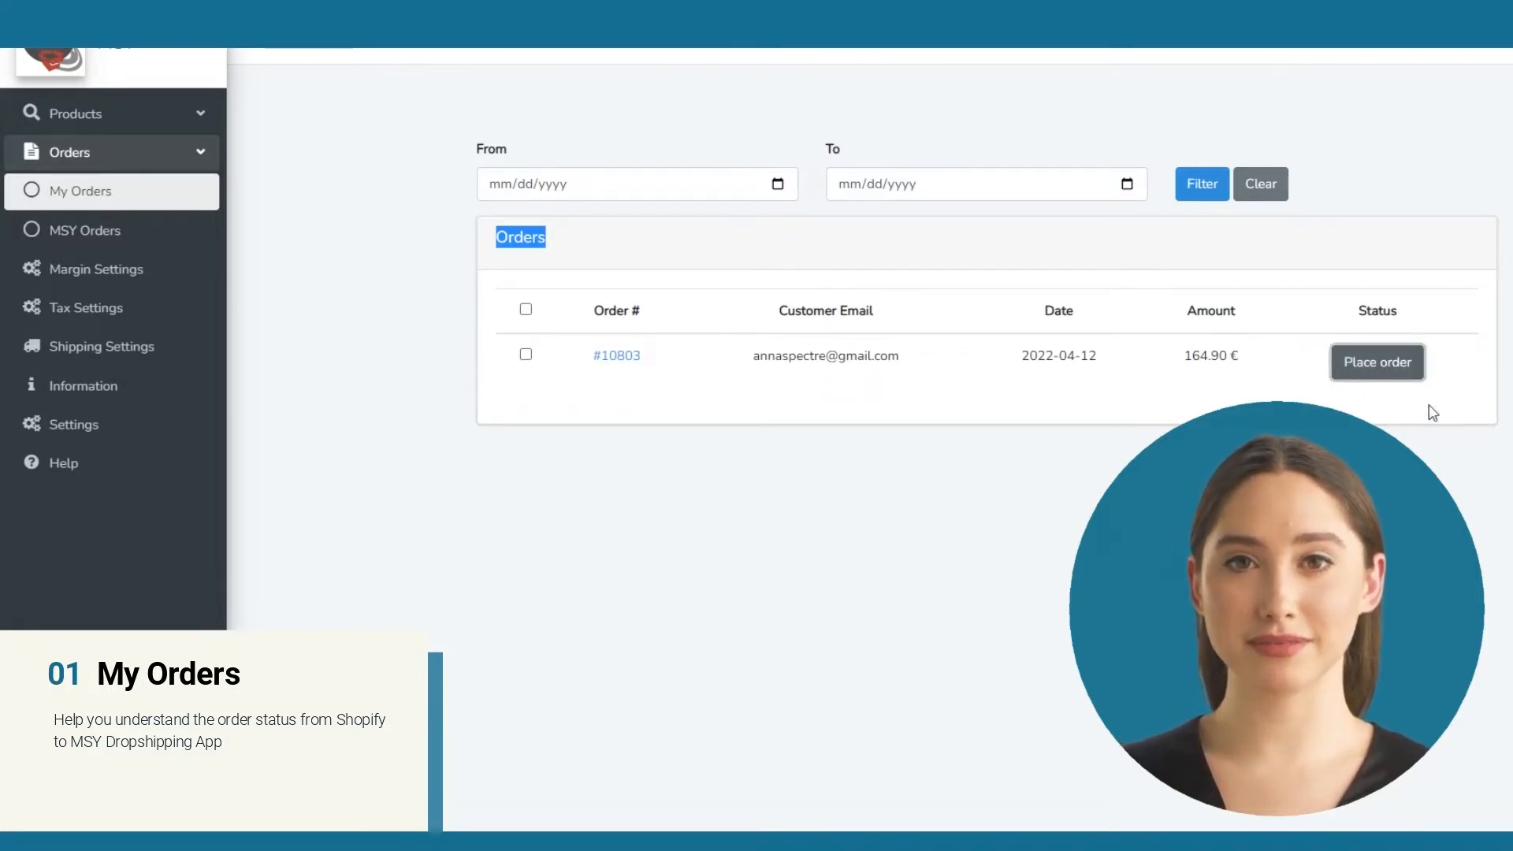
pyautogui.moveTo(953, 491)
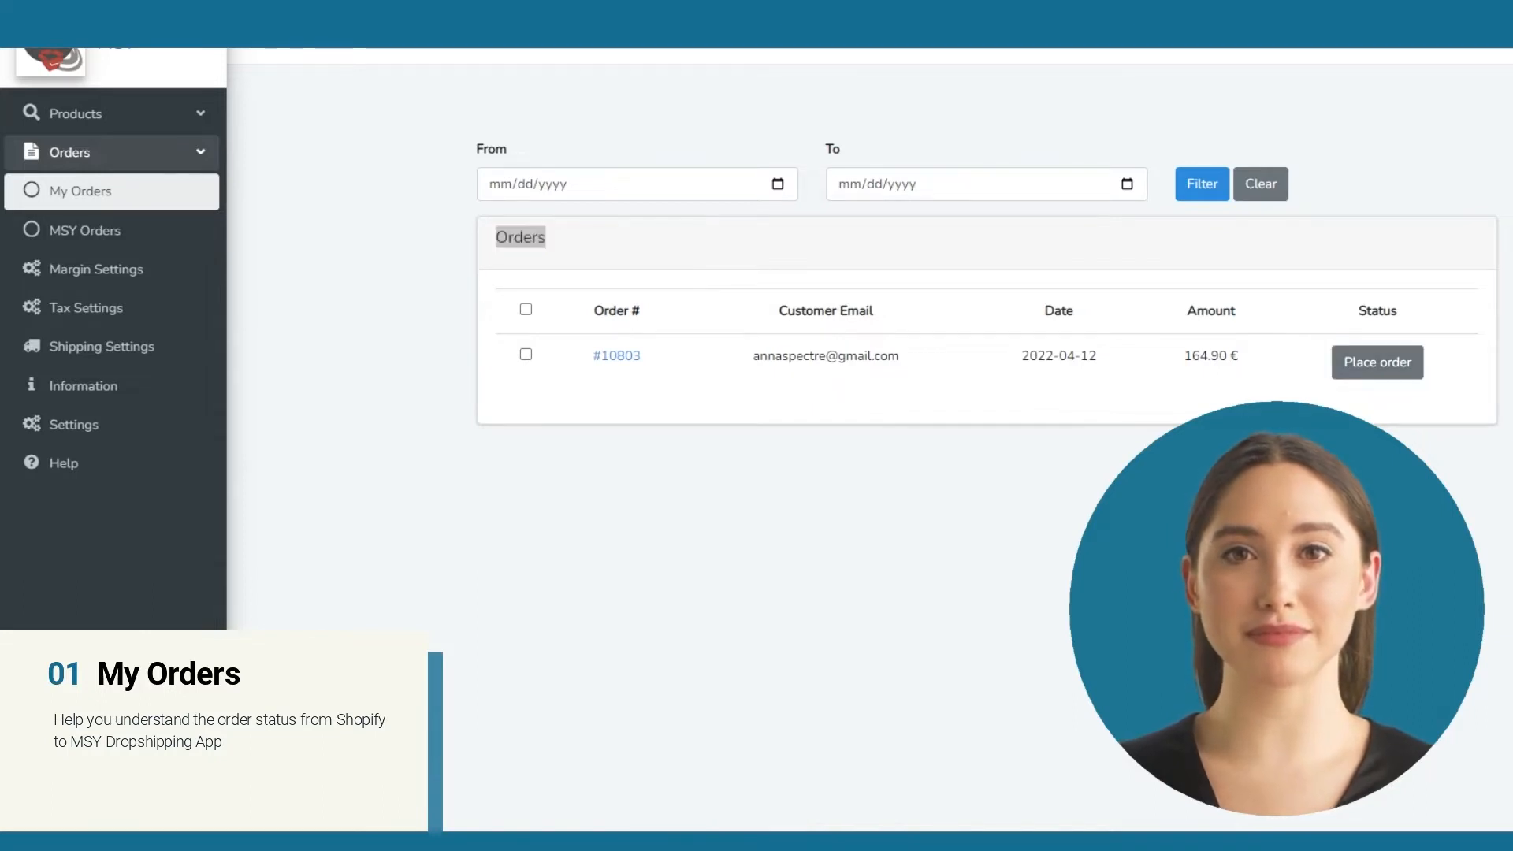
pyautogui.click(86, 230)
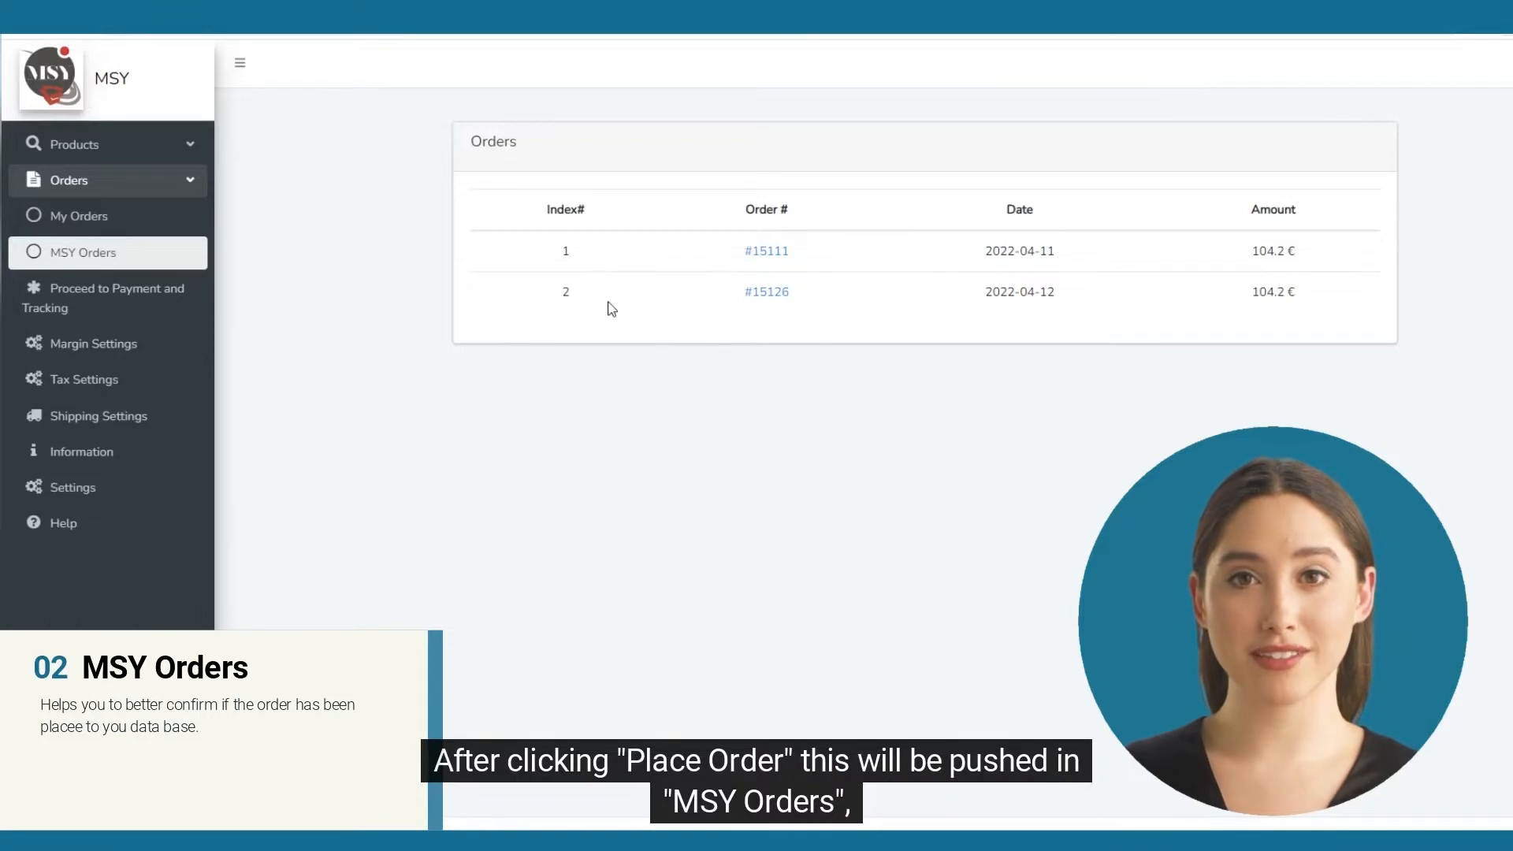
pyautogui.moveTo(562, 180)
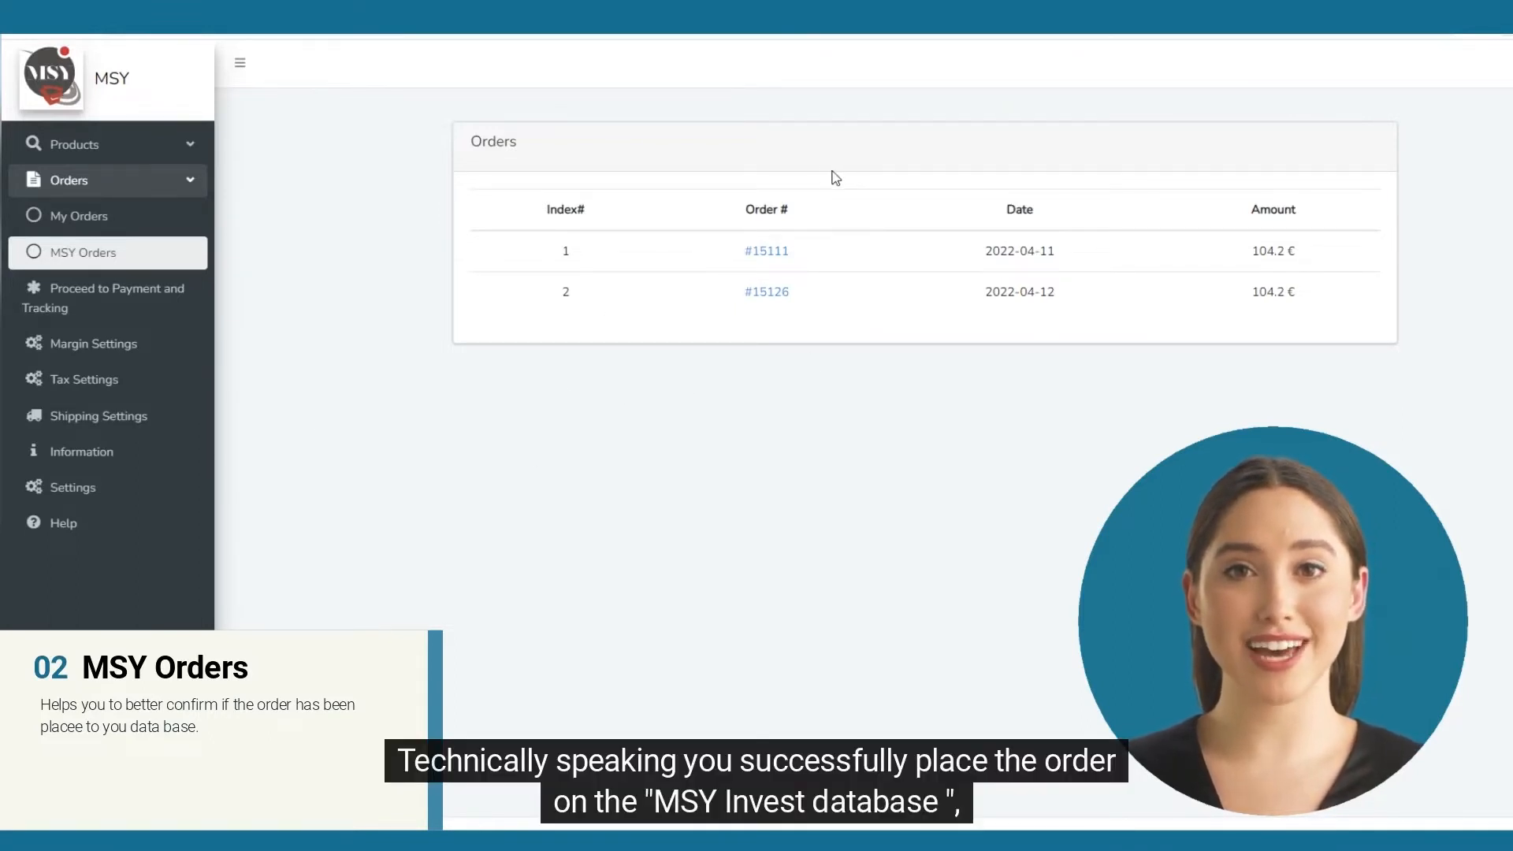
pyautogui.moveTo(535, 155)
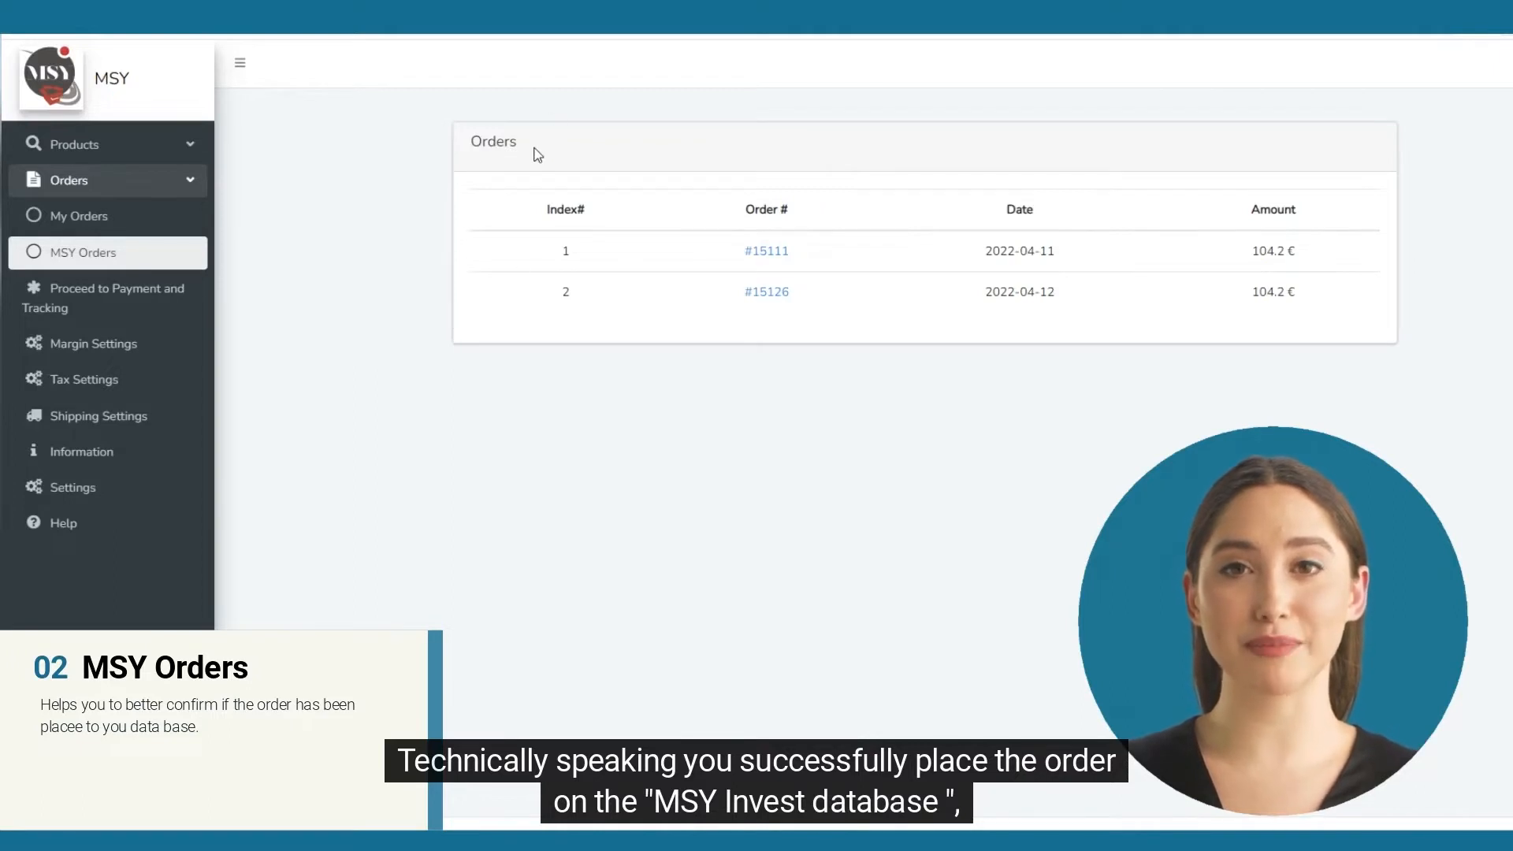
pyautogui.doubleClick(494, 141)
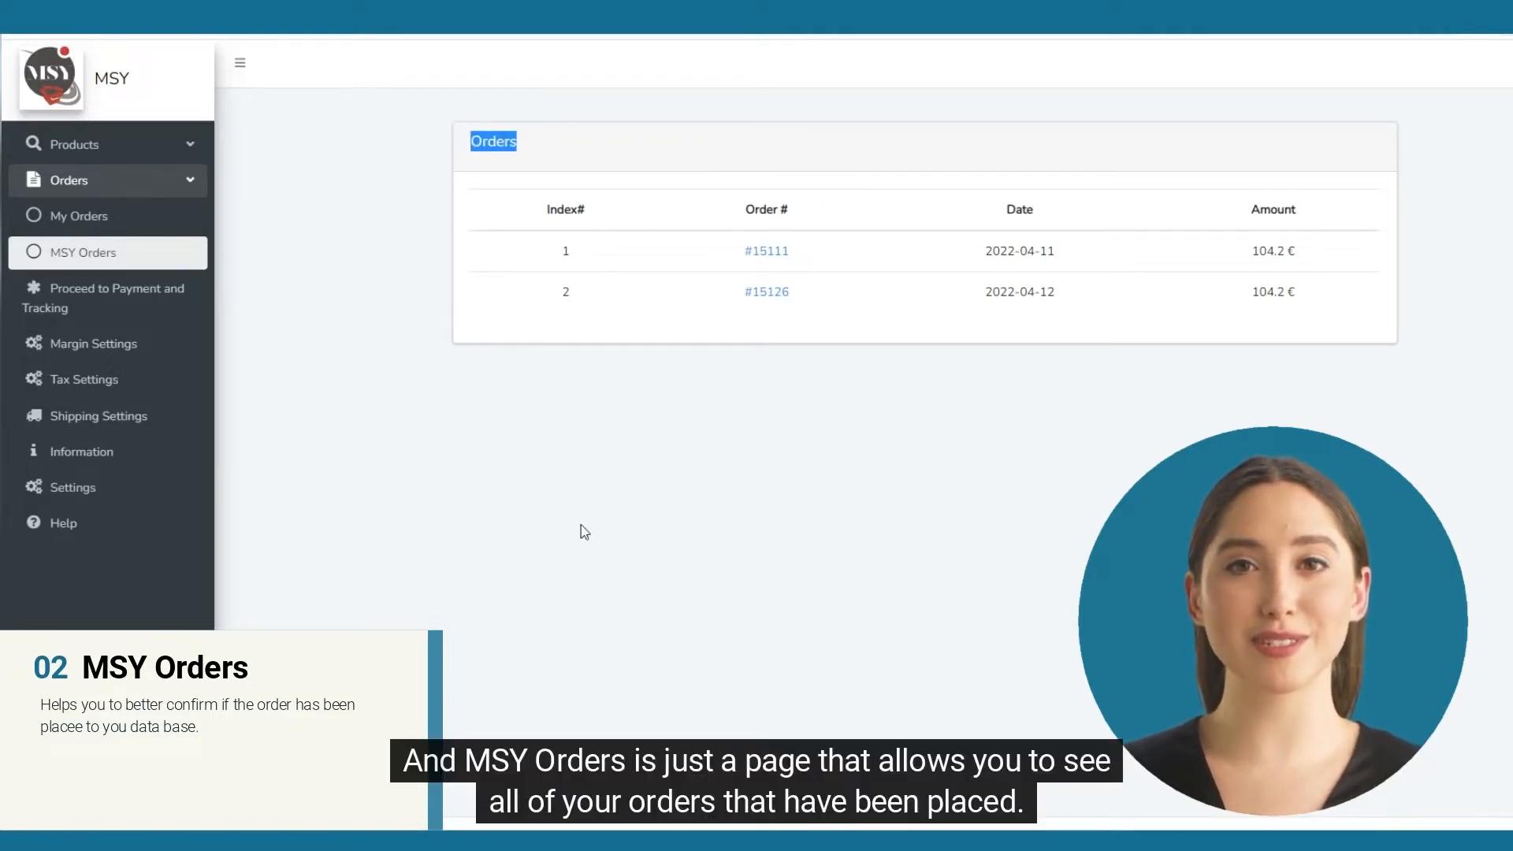
pyautogui.moveTo(378, 338)
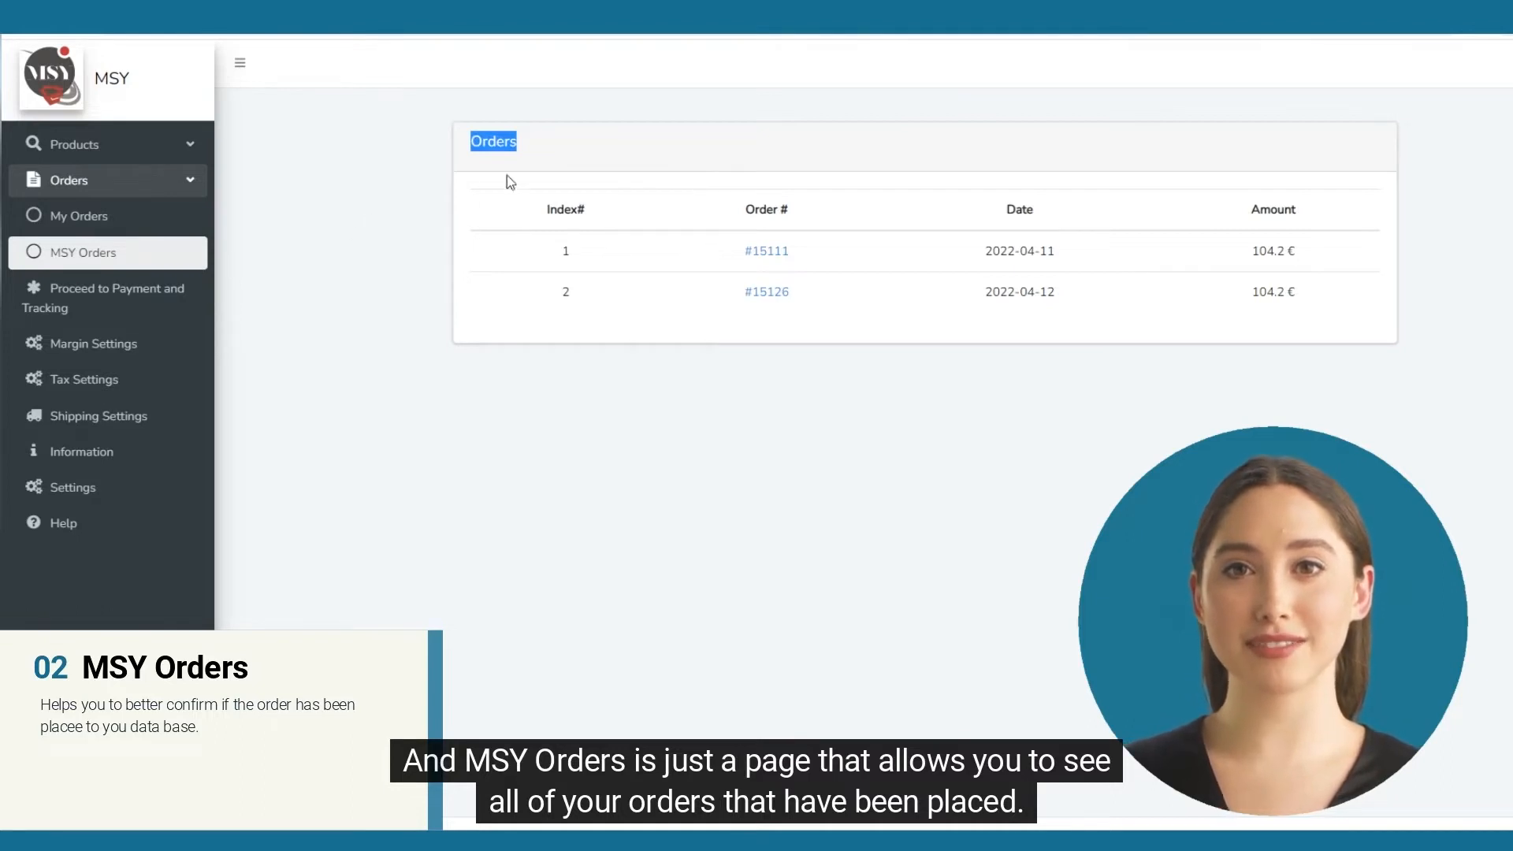
pyautogui.moveTo(822, 155)
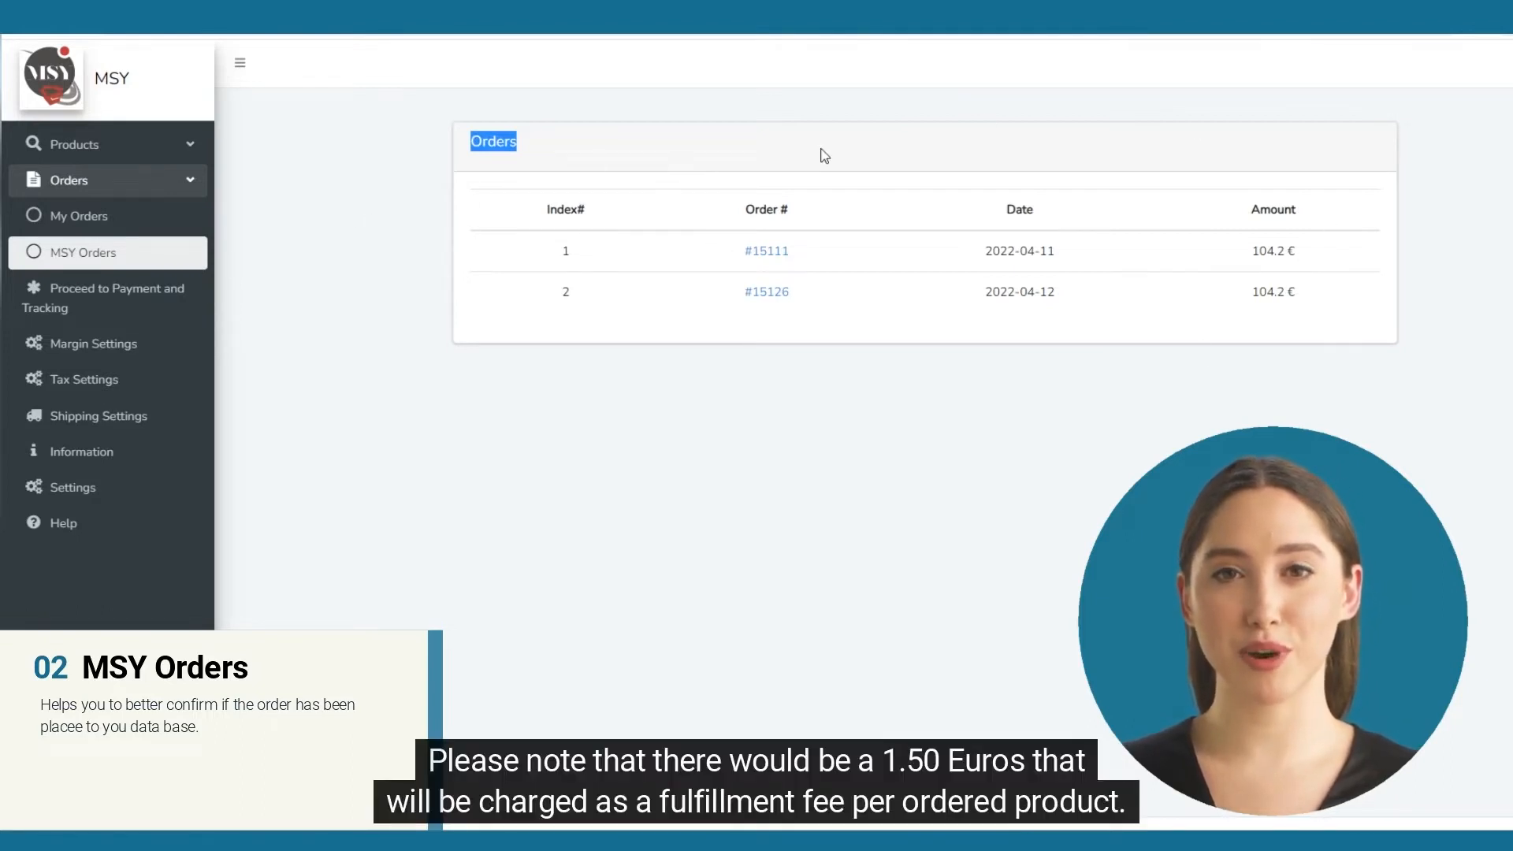
pyautogui.moveTo(729, 362)
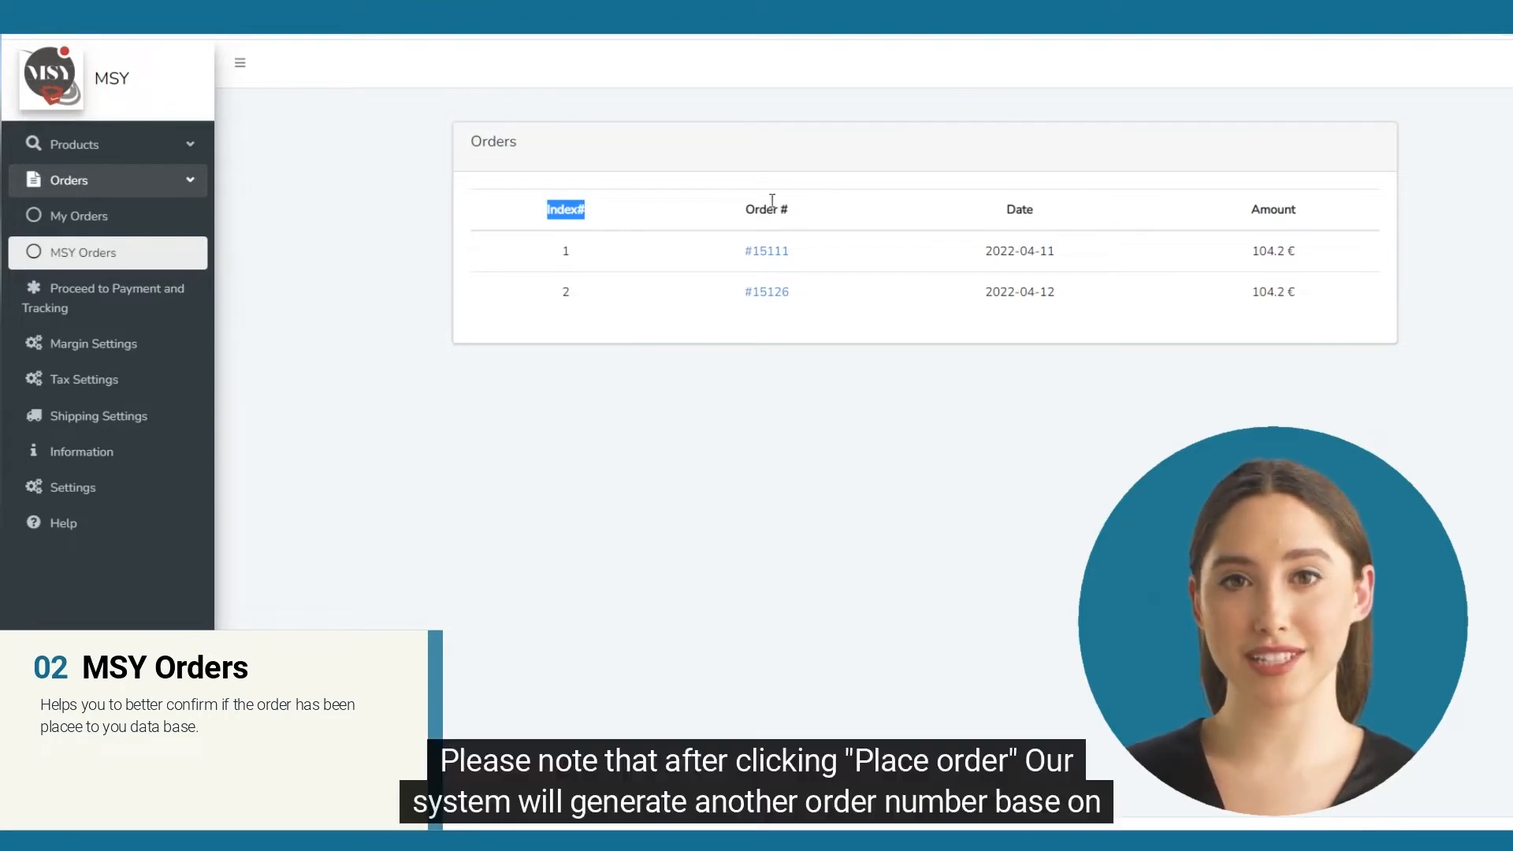
pyautogui.click(765, 209)
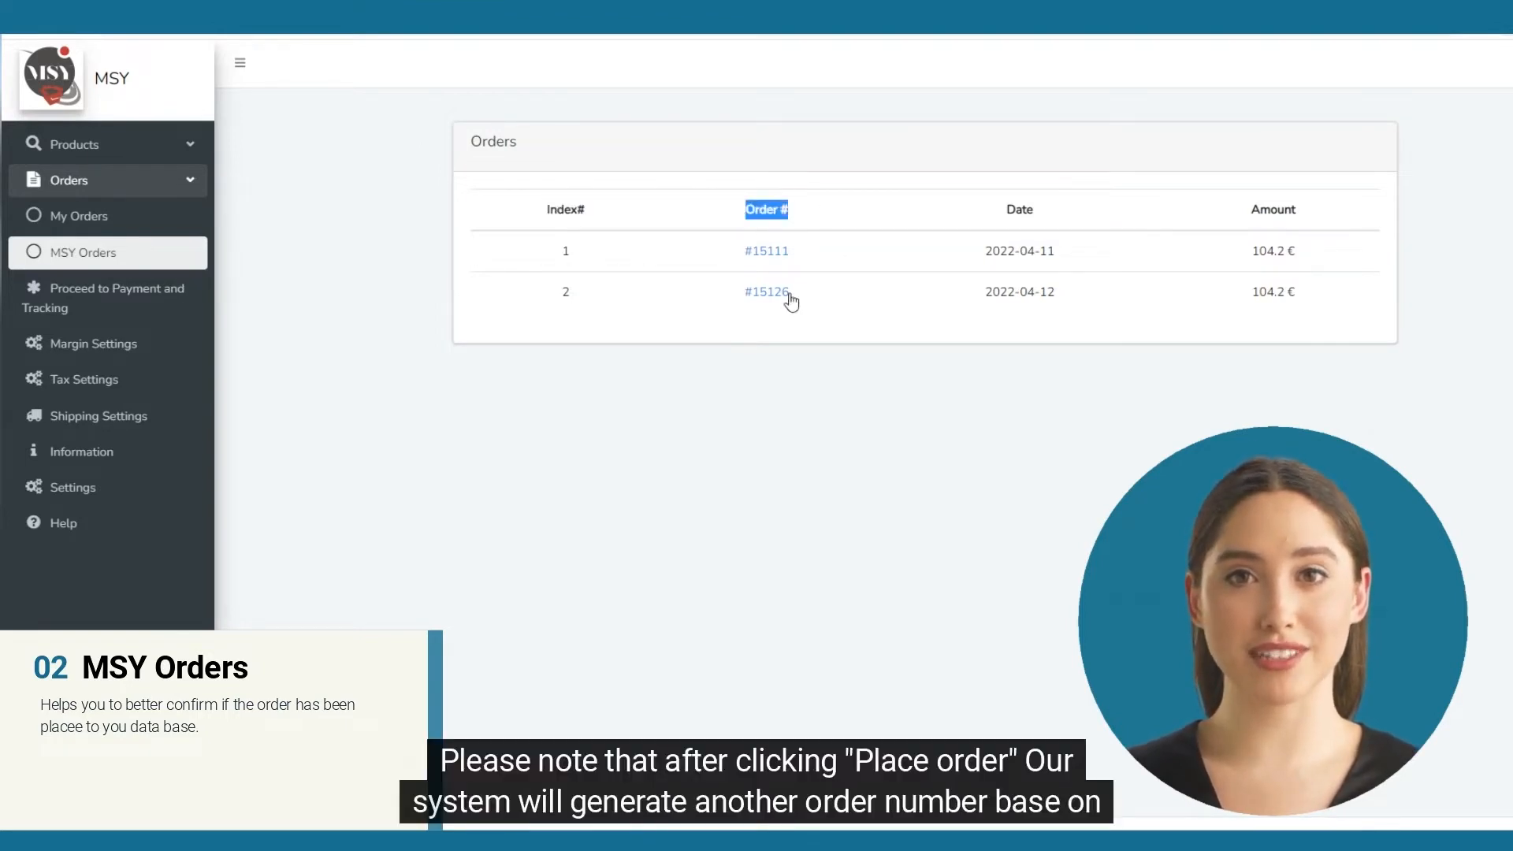
pyautogui.moveTo(769, 262)
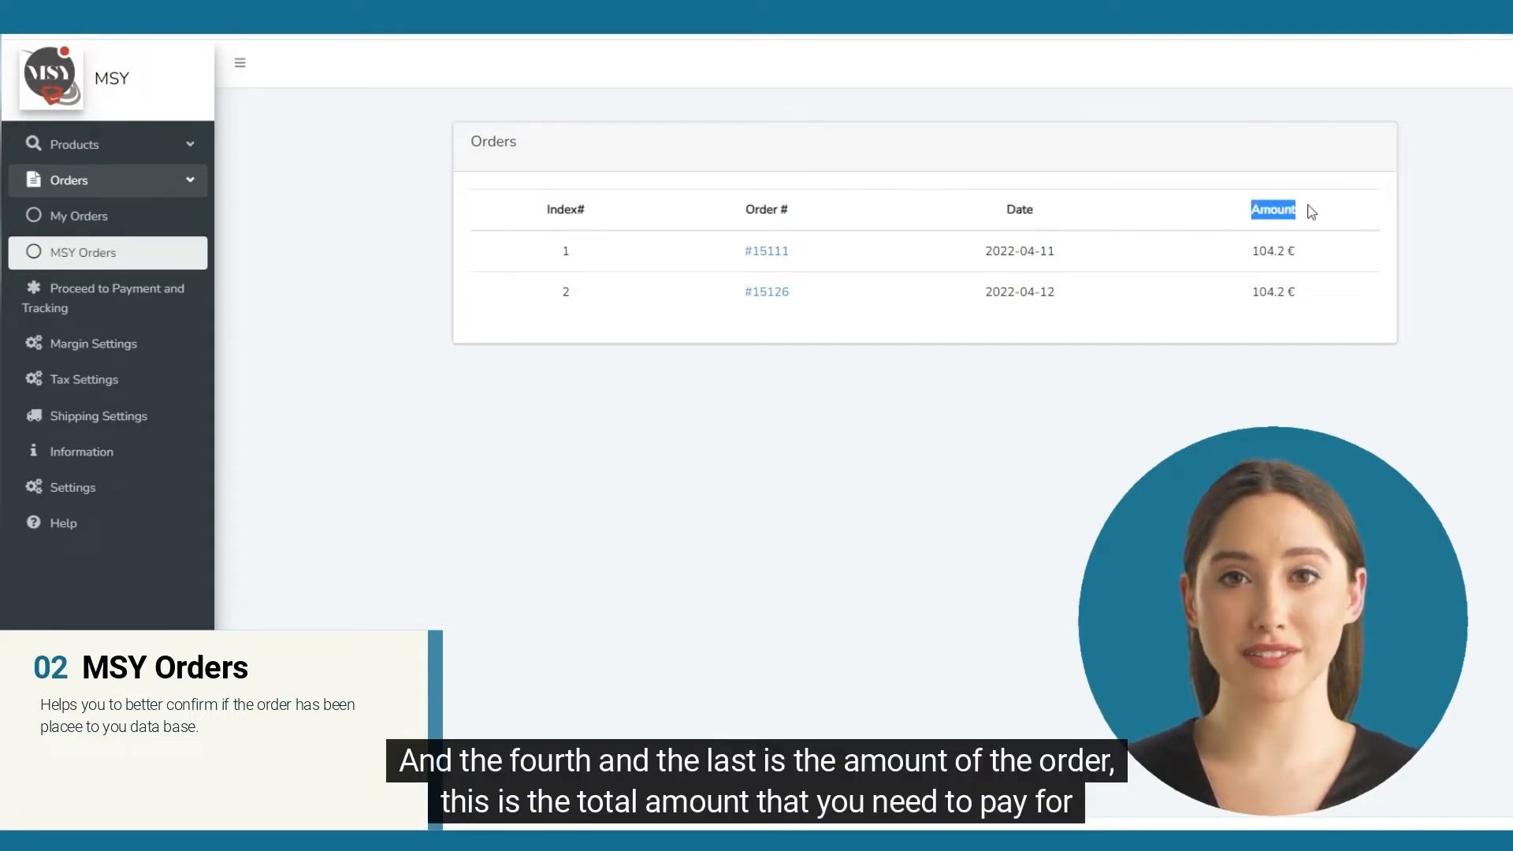
pyautogui.moveTo(1367, 285)
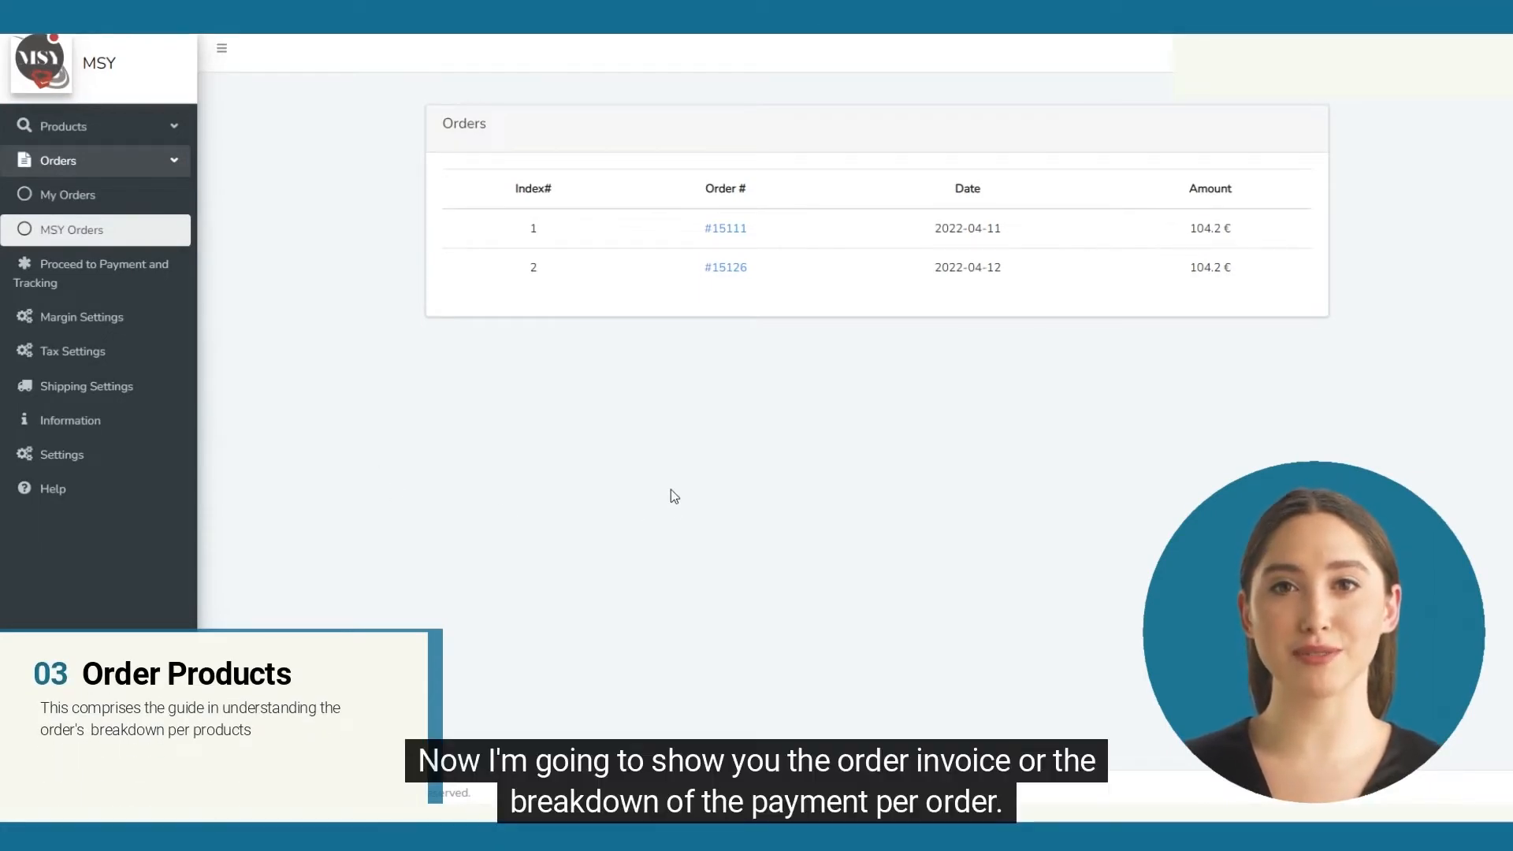
pyautogui.moveTo(539, 437)
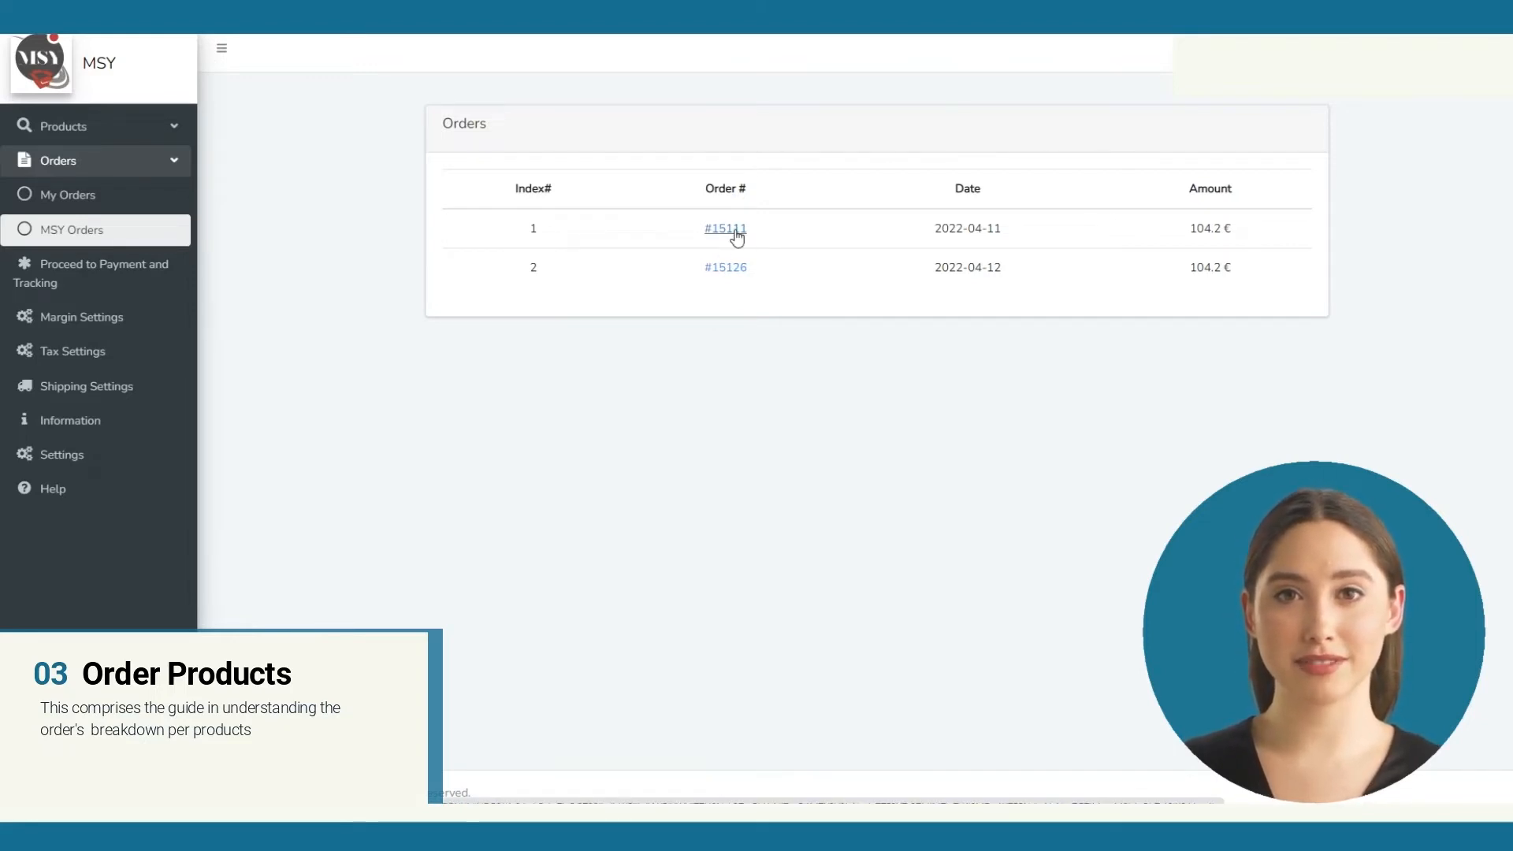
# Open order #15111 to see its racing chair price breakdown
pyautogui.click(725, 229)
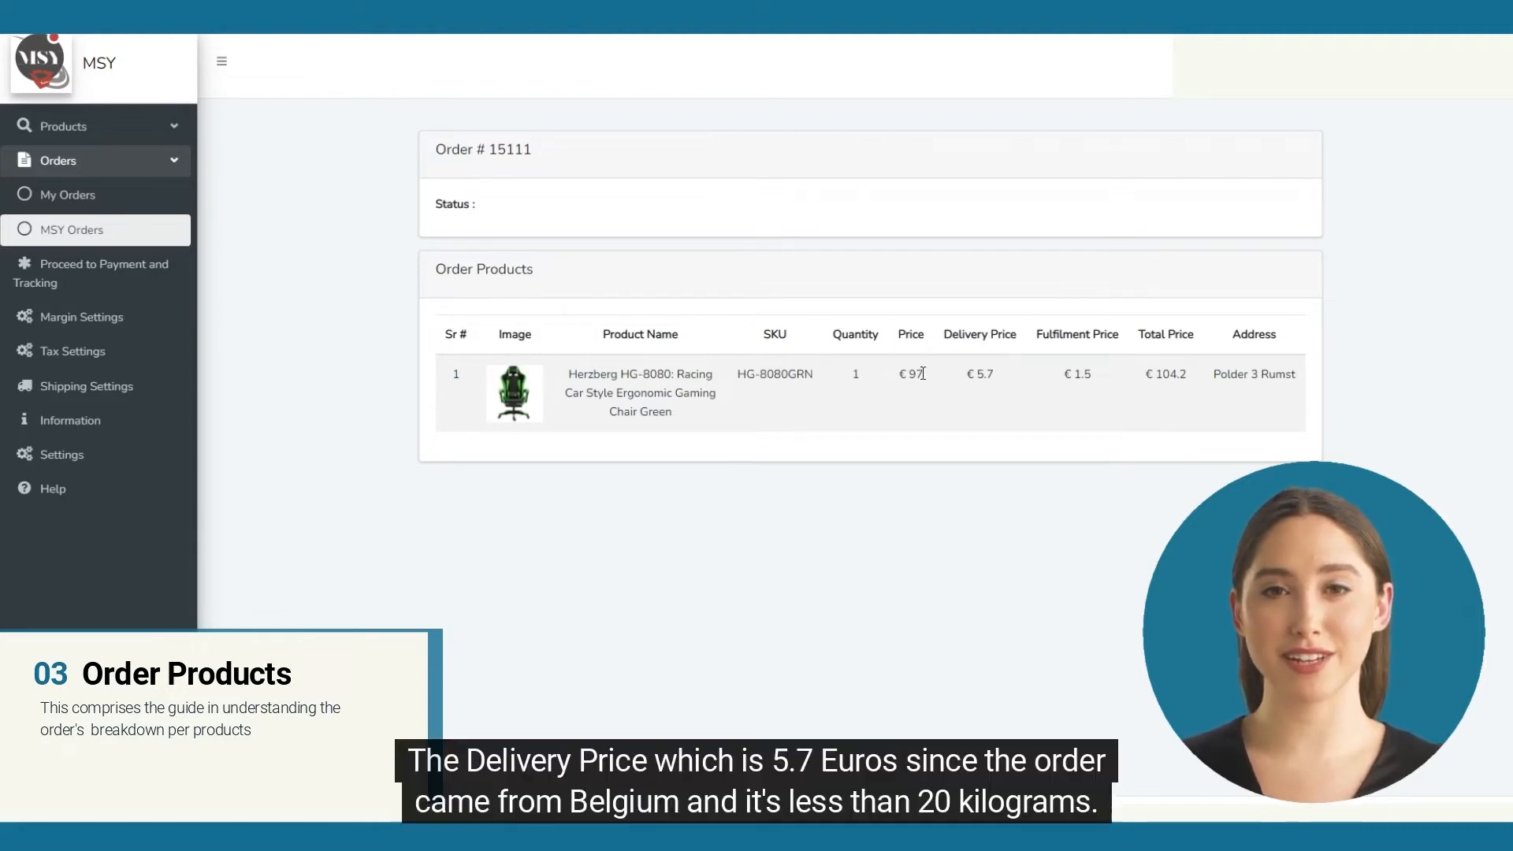
pyautogui.moveTo(980, 374)
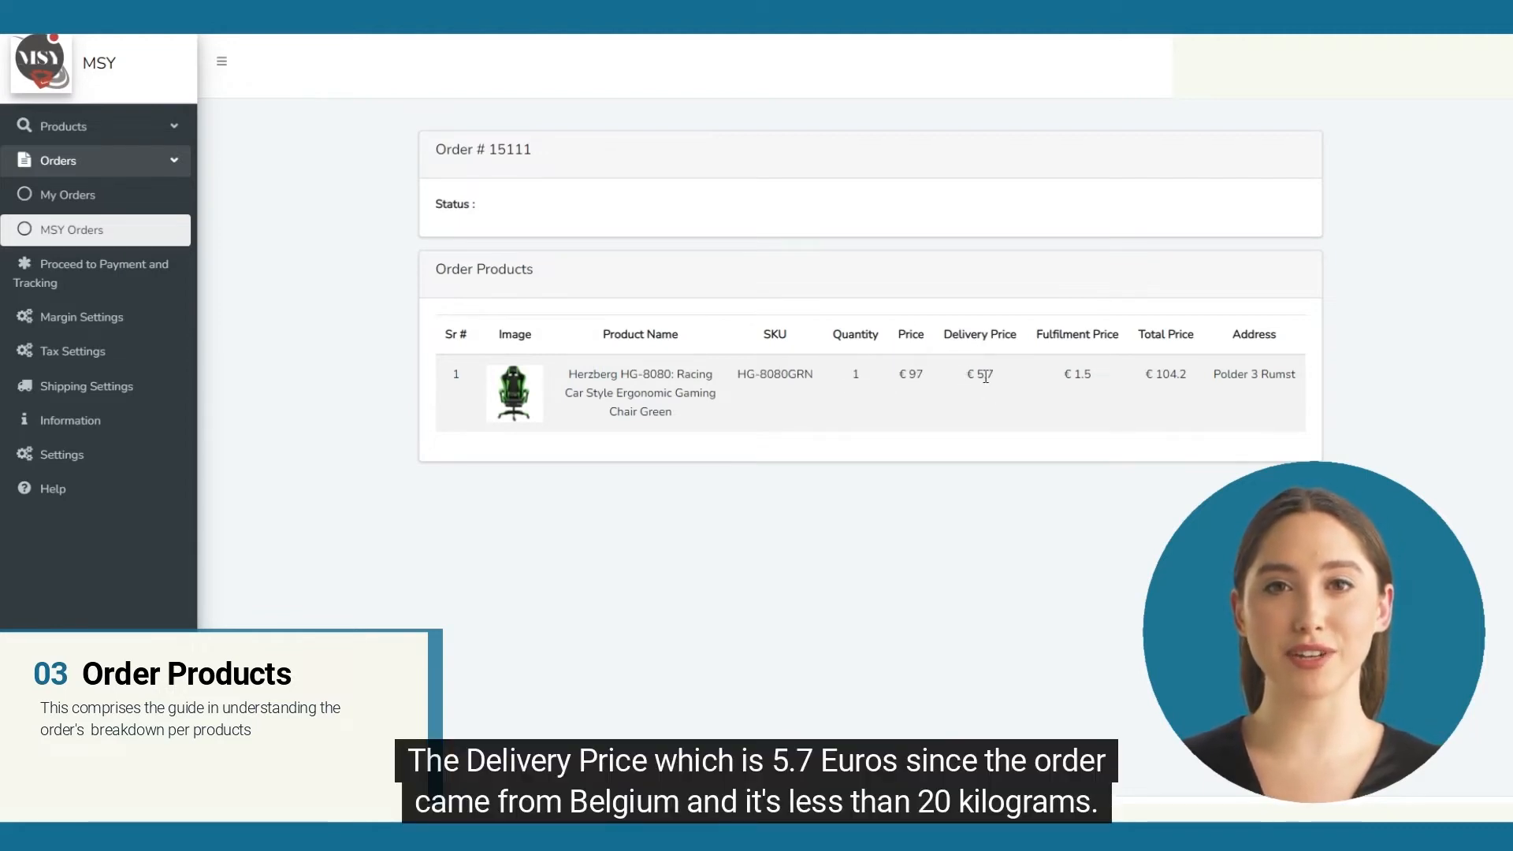
# Open order 15111 and proceed to Payment and Tracking, reaching the portal login
pyautogui.click(87, 317)
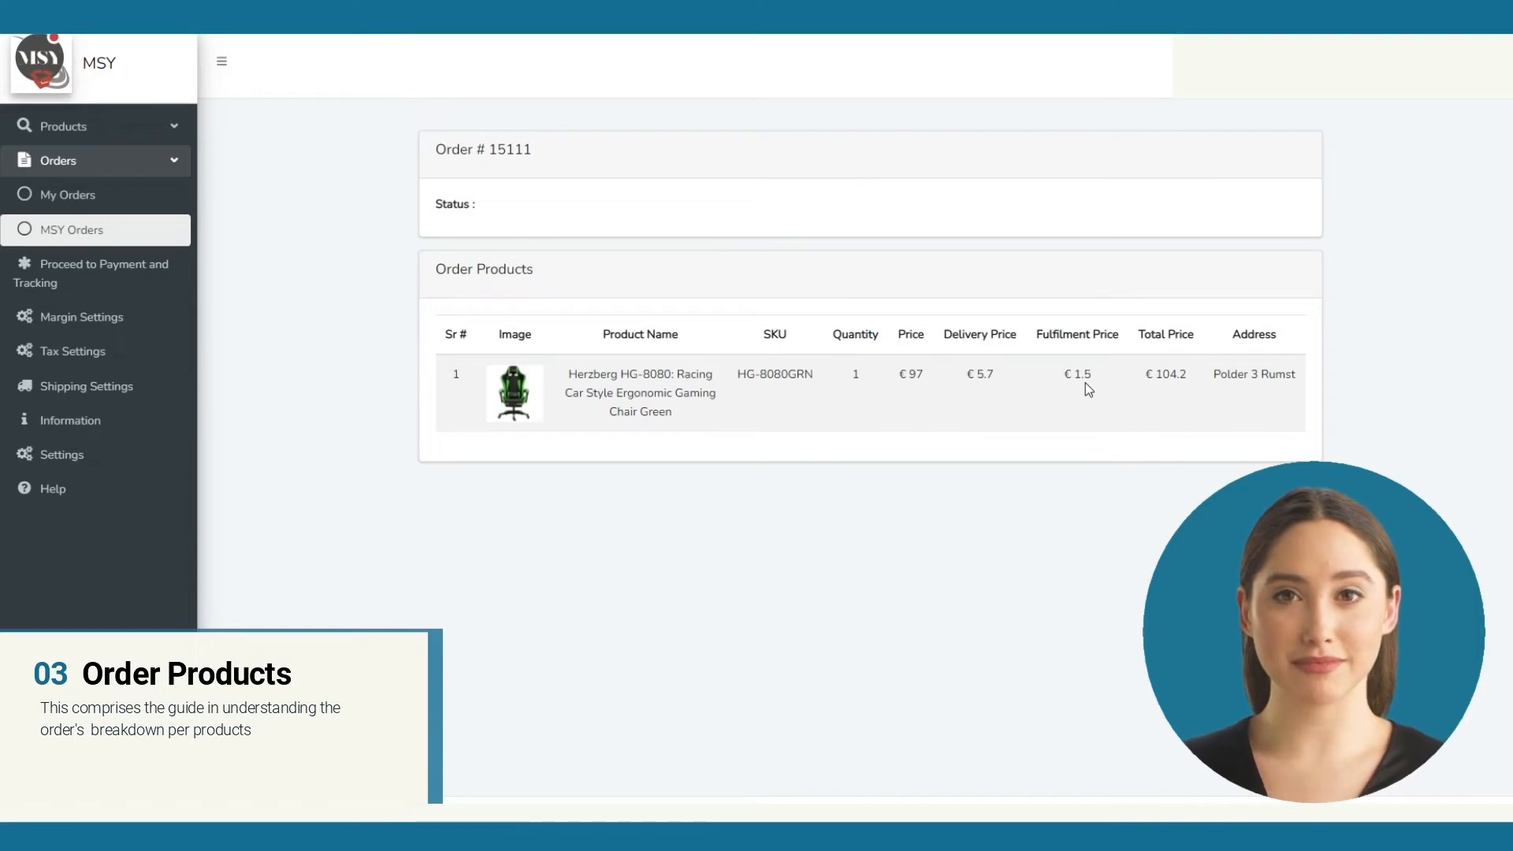
pyautogui.moveTo(1144, 377)
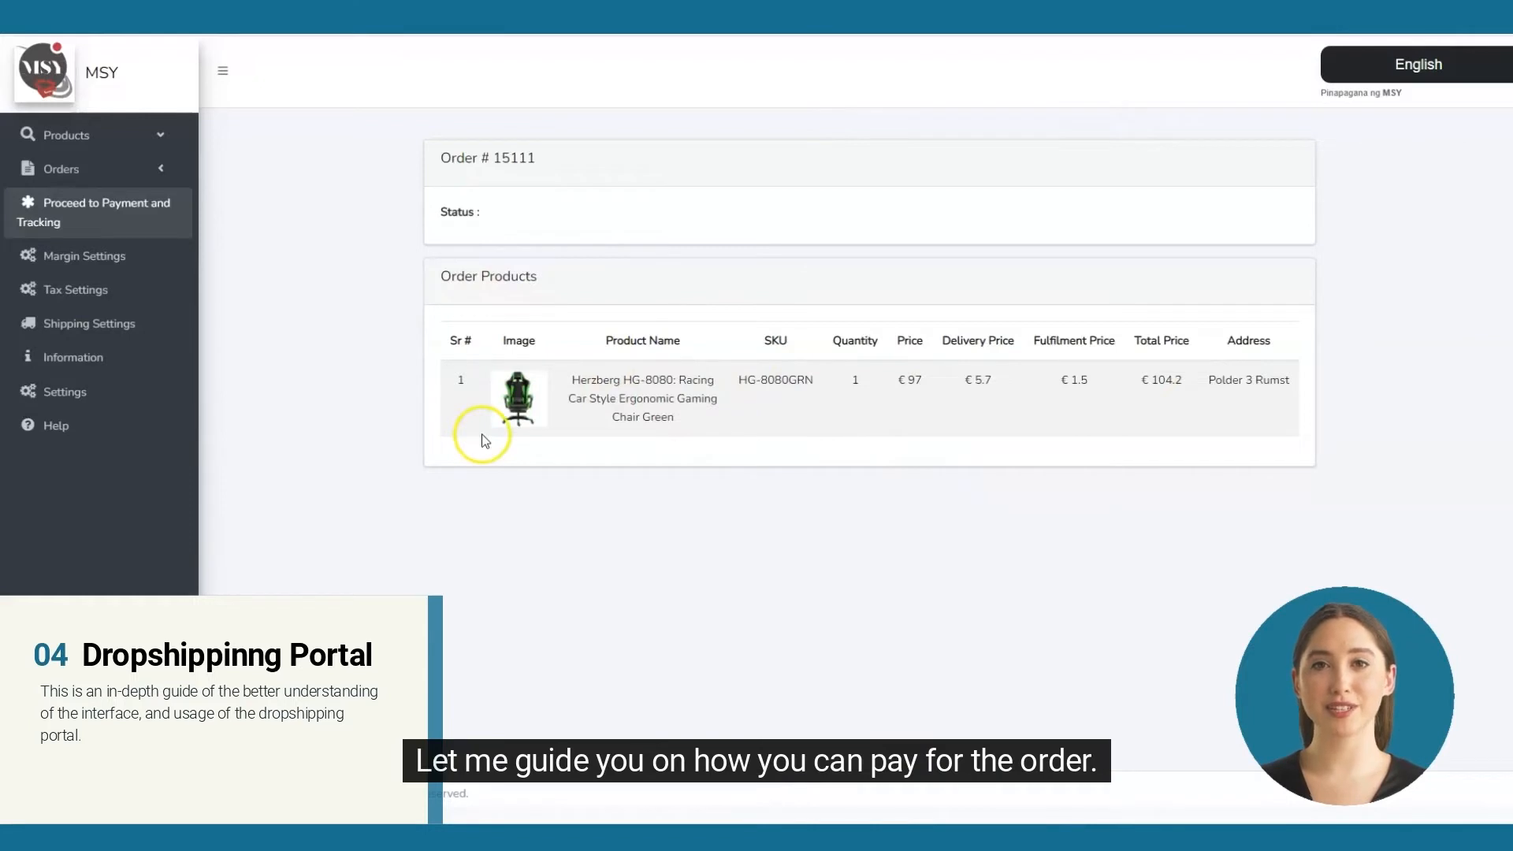
pyautogui.moveTo(176, 171)
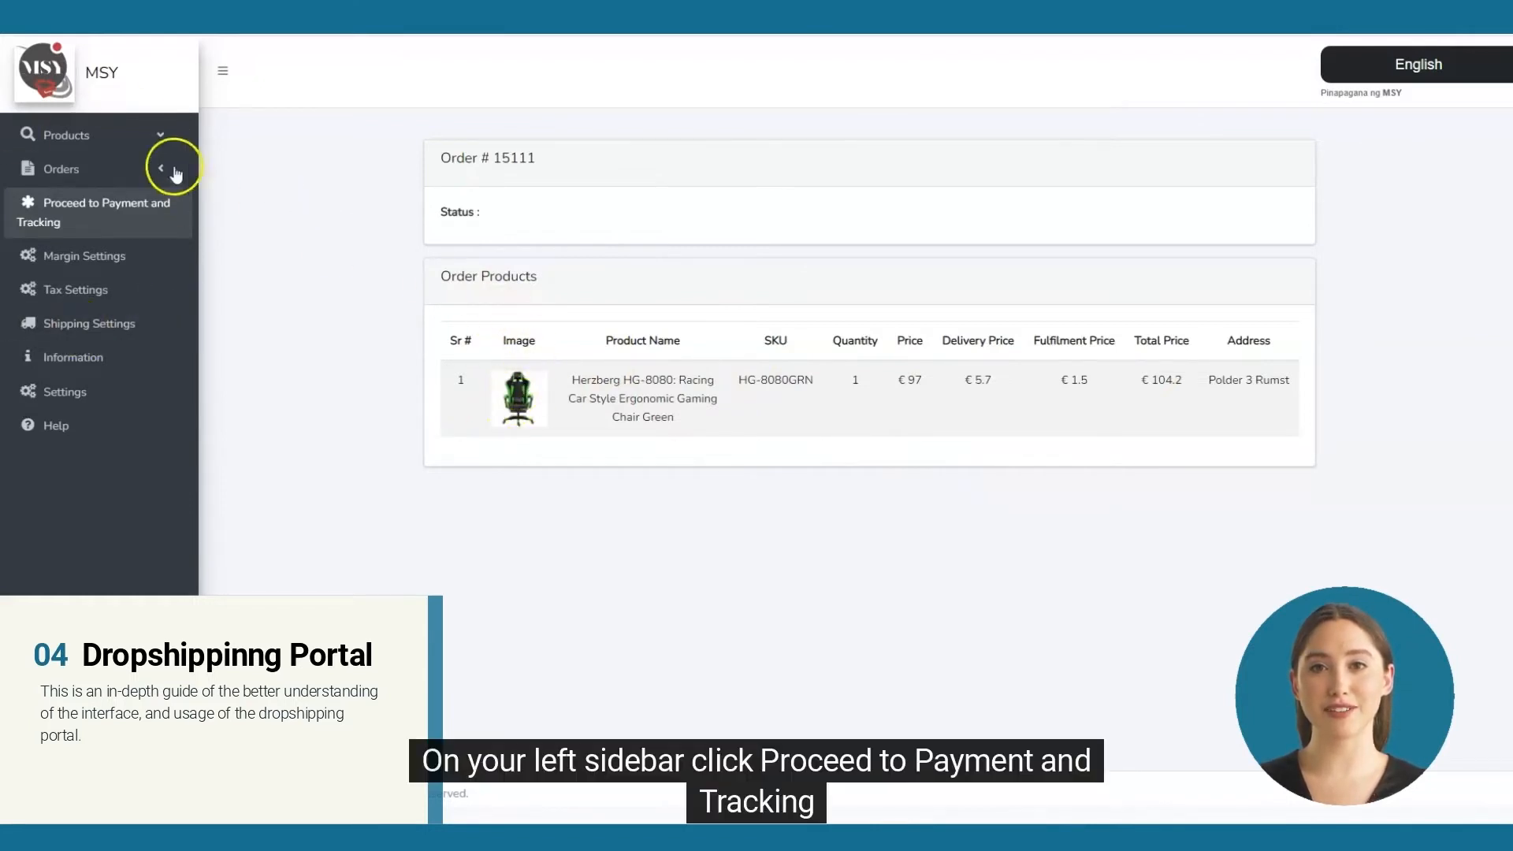
pyautogui.click(100, 212)
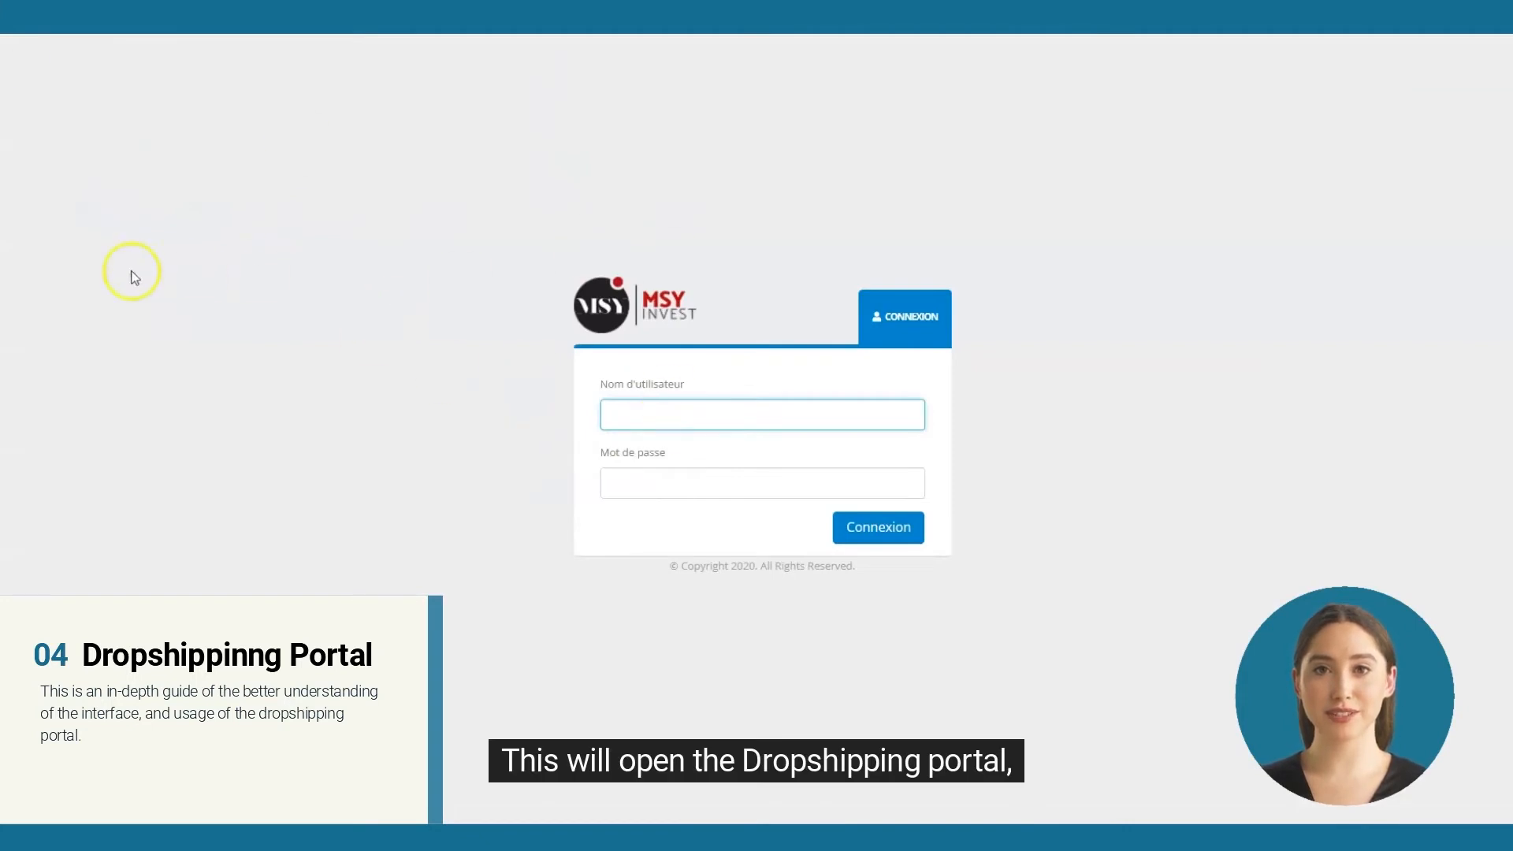
pyautogui.moveTo(81, 326)
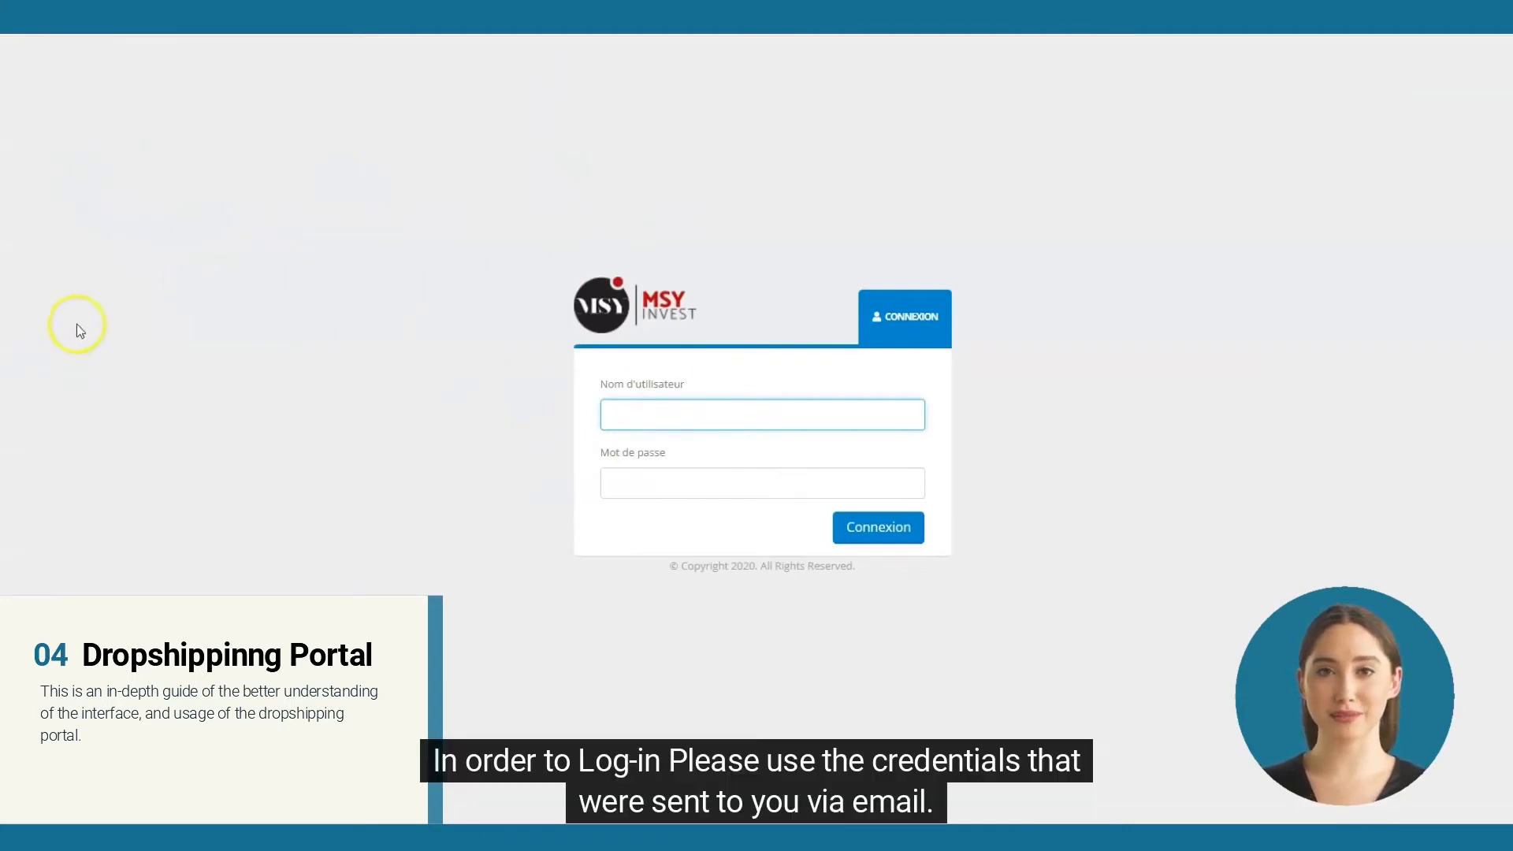
pyautogui.moveTo(202, 285)
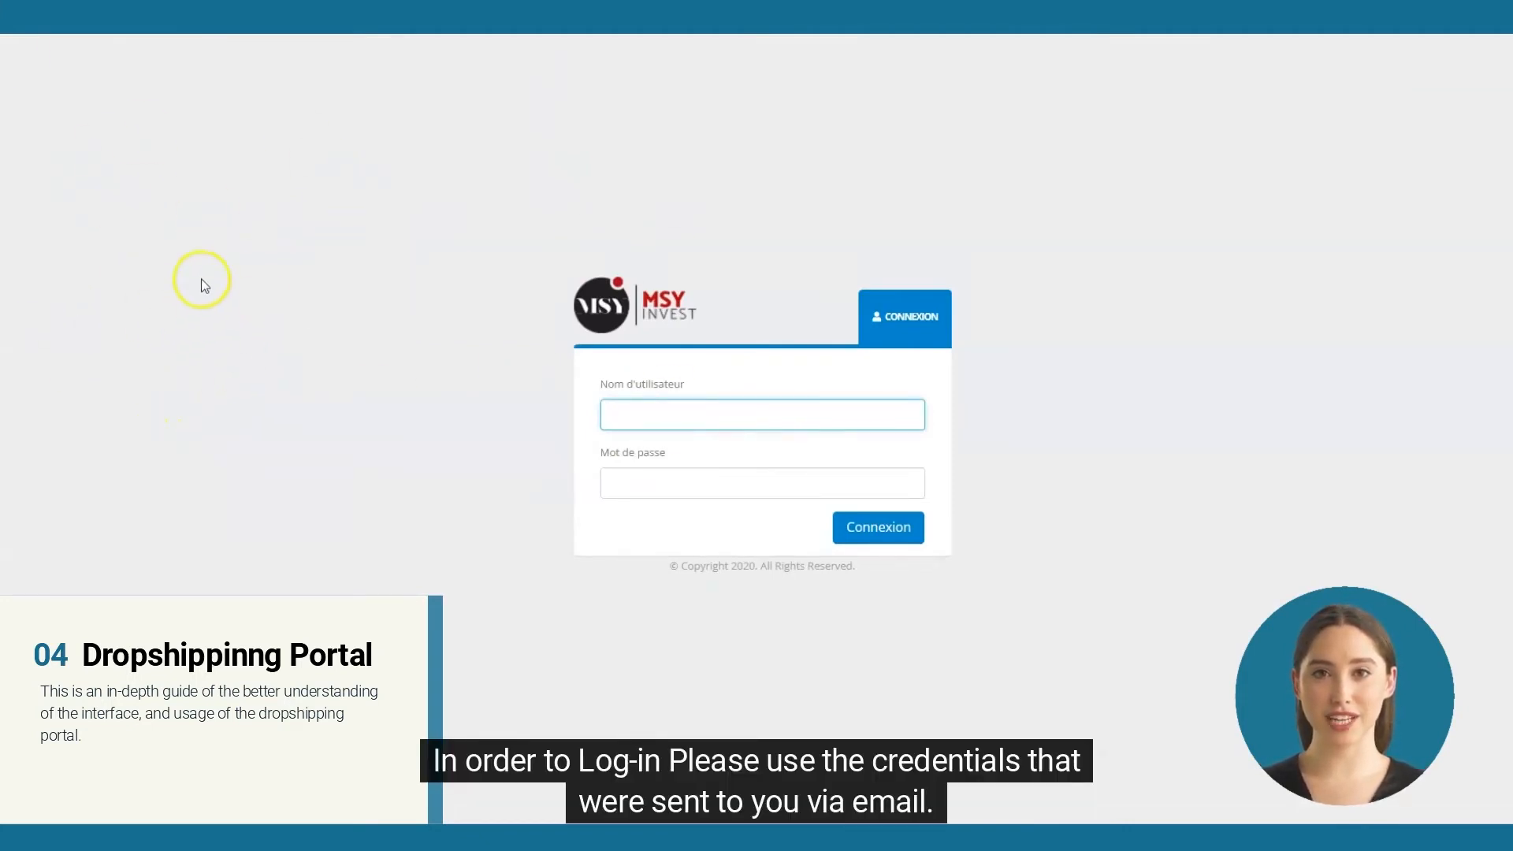
pyautogui.moveTo(96, 376)
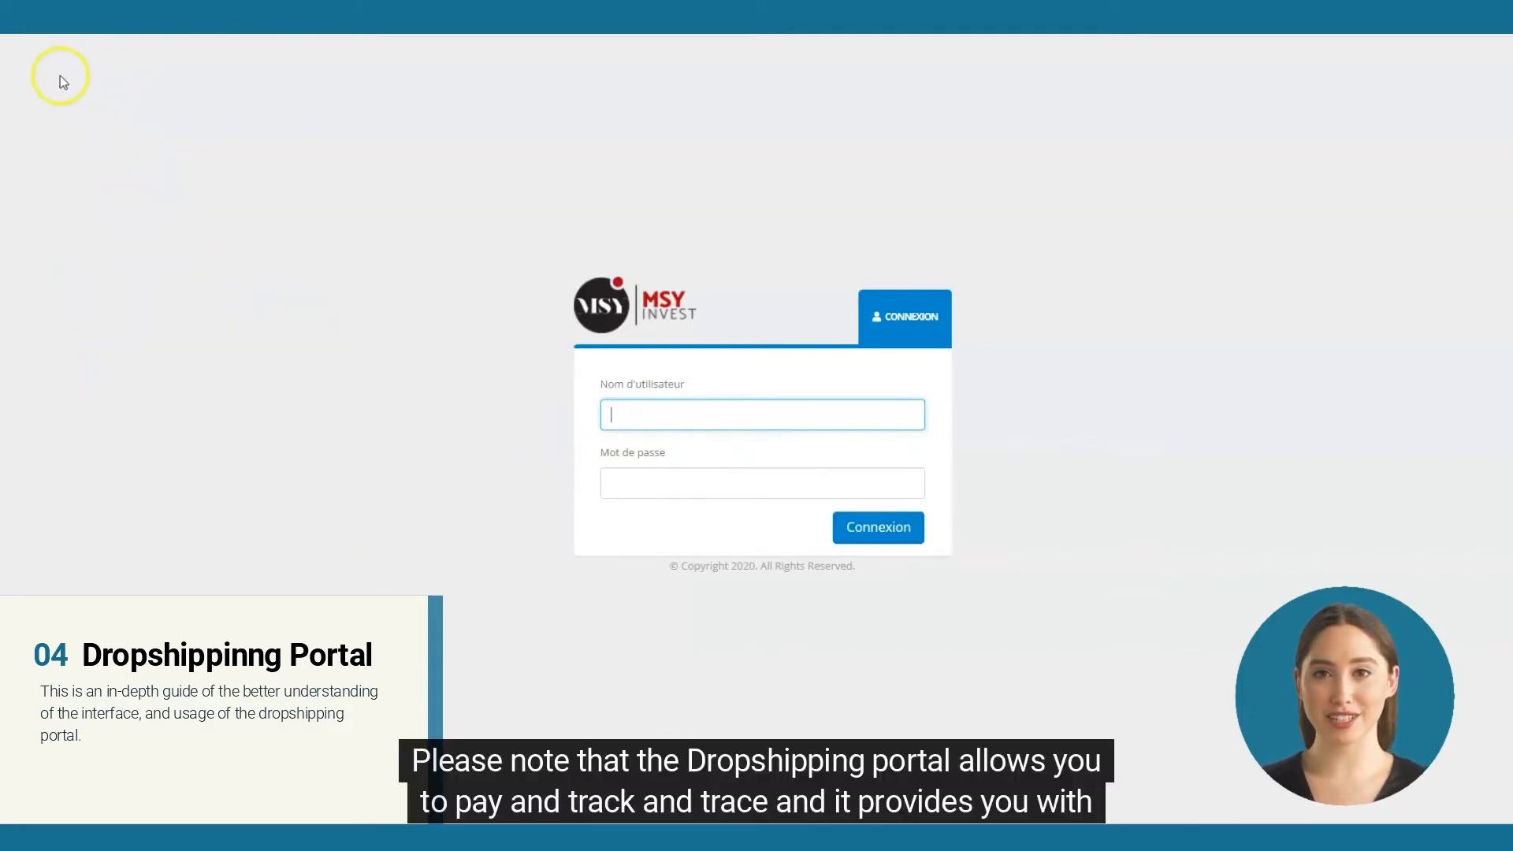
pyautogui.moveTo(223, 156)
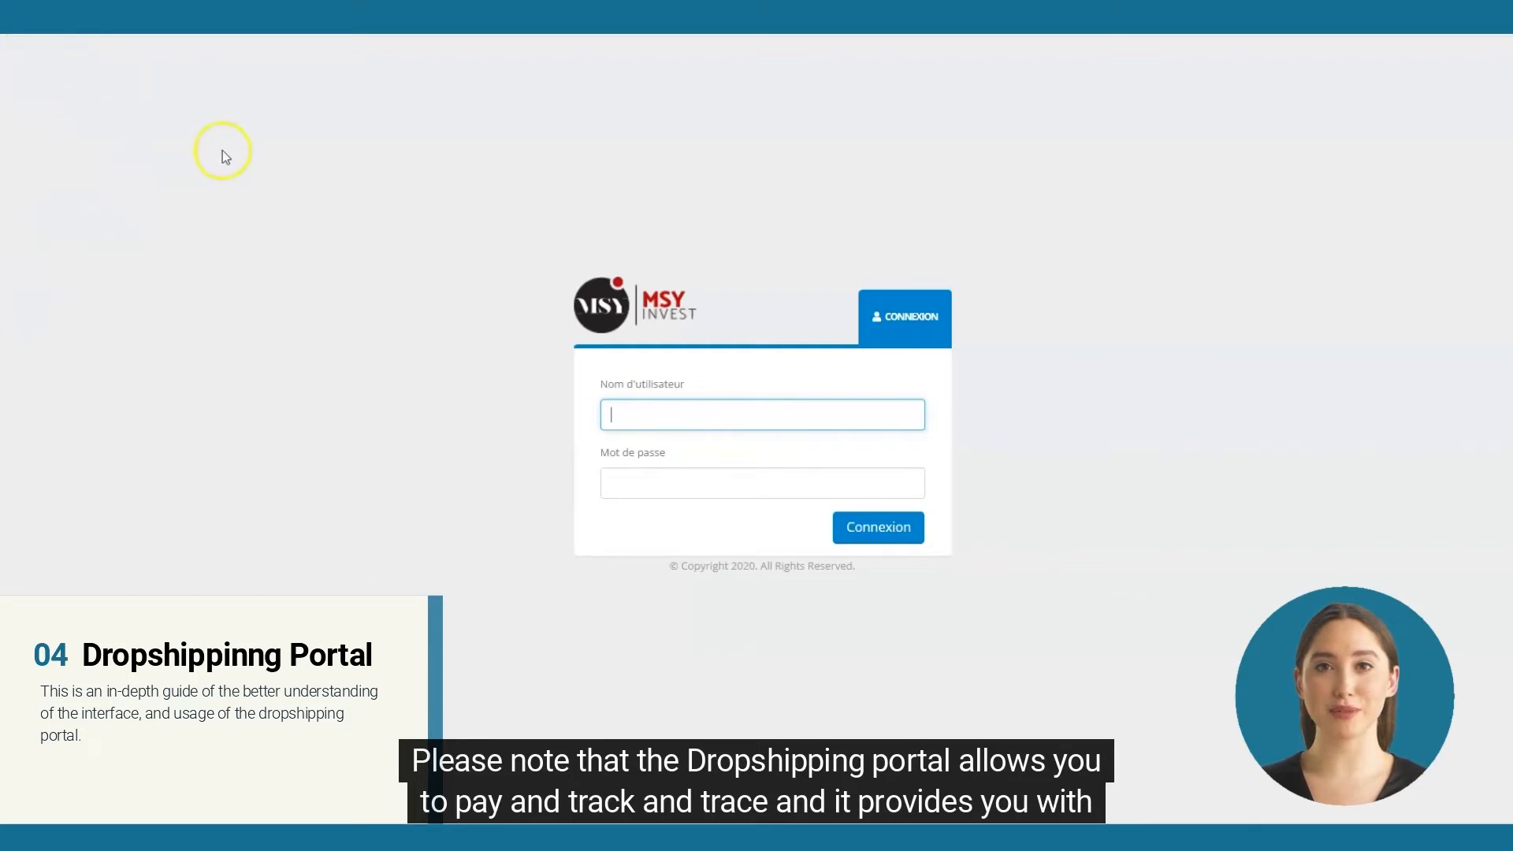
pyautogui.moveTo(34, 68)
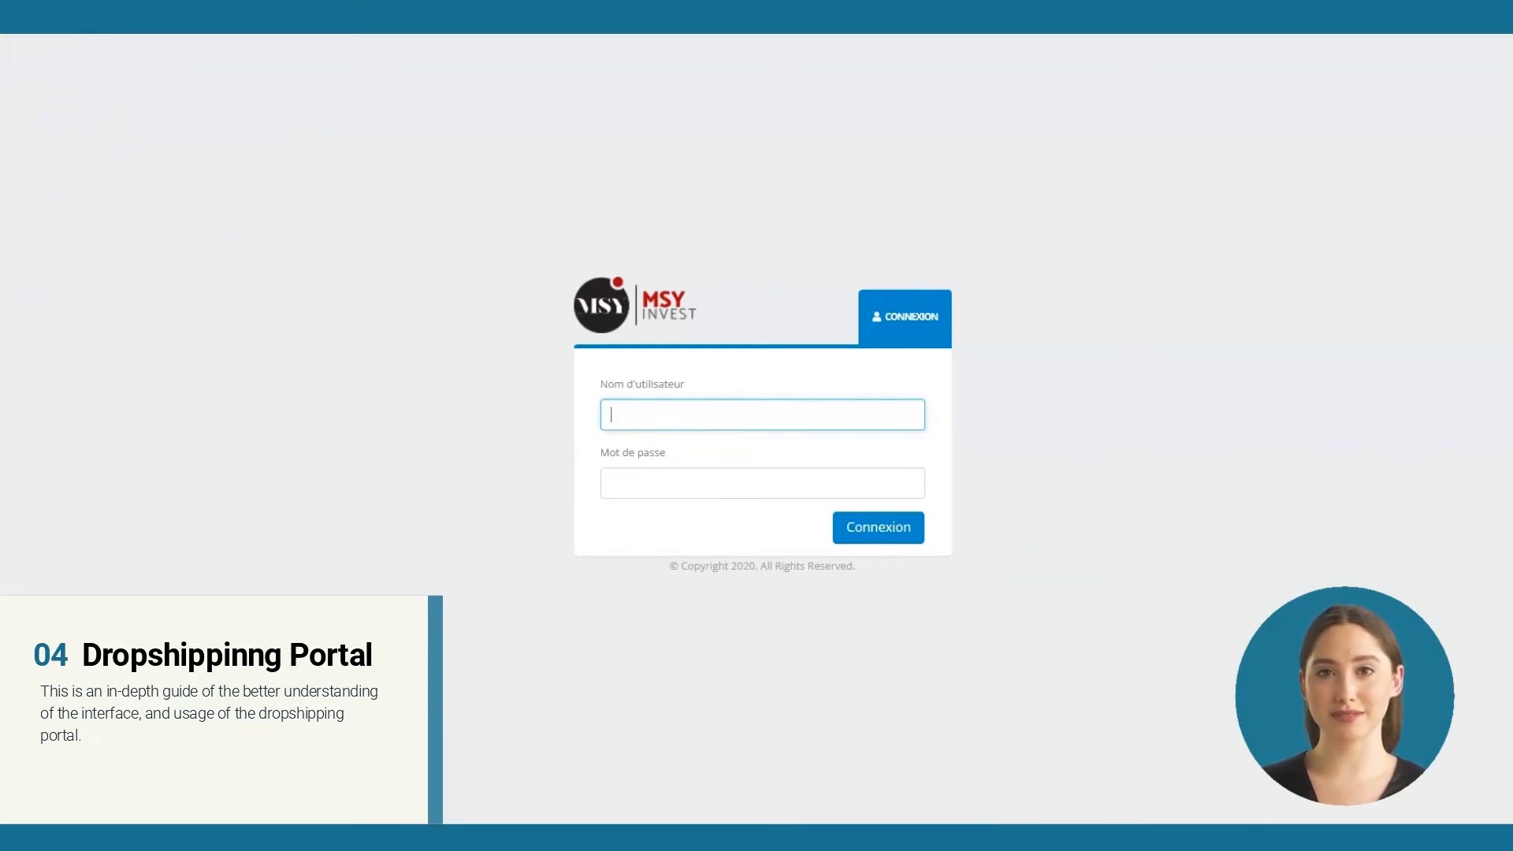
# Sign in to the dropshipping portal with the emailed username and password
pyautogui.click(876, 527)
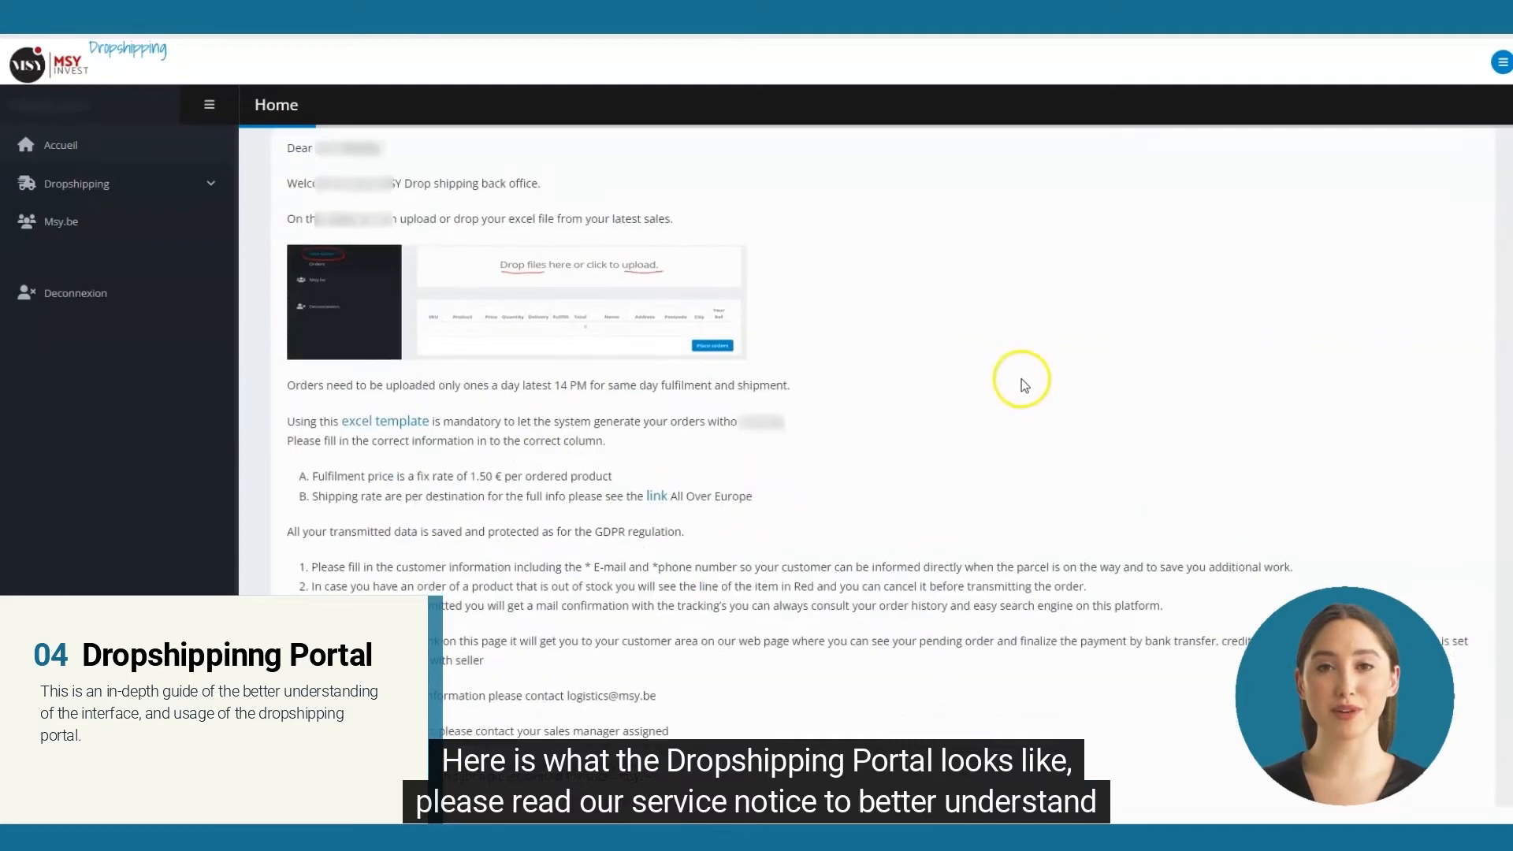
pyautogui.scroll(3)
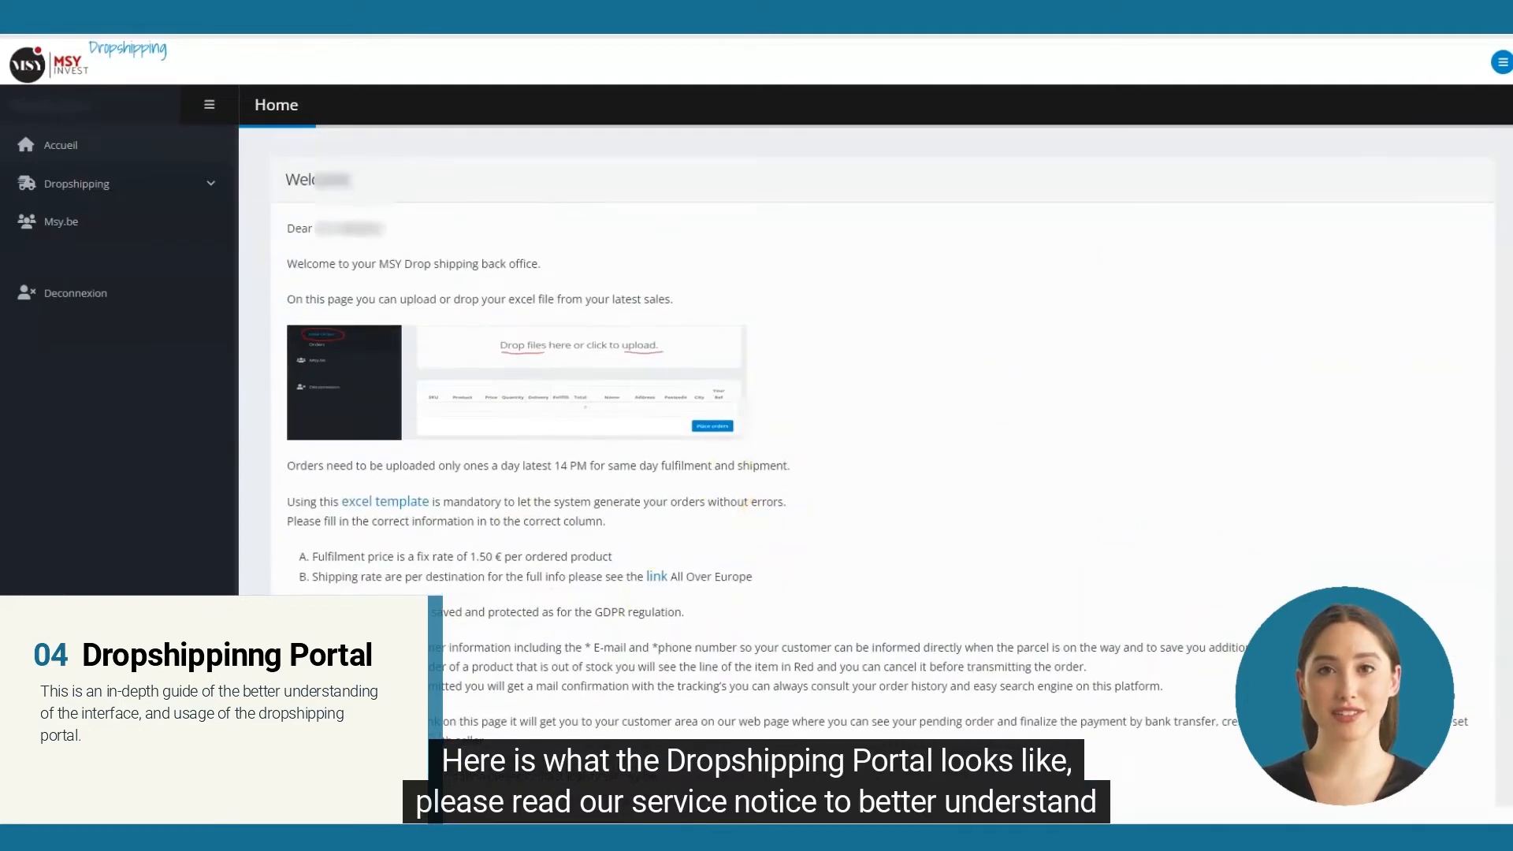
pyautogui.moveTo(704, 190)
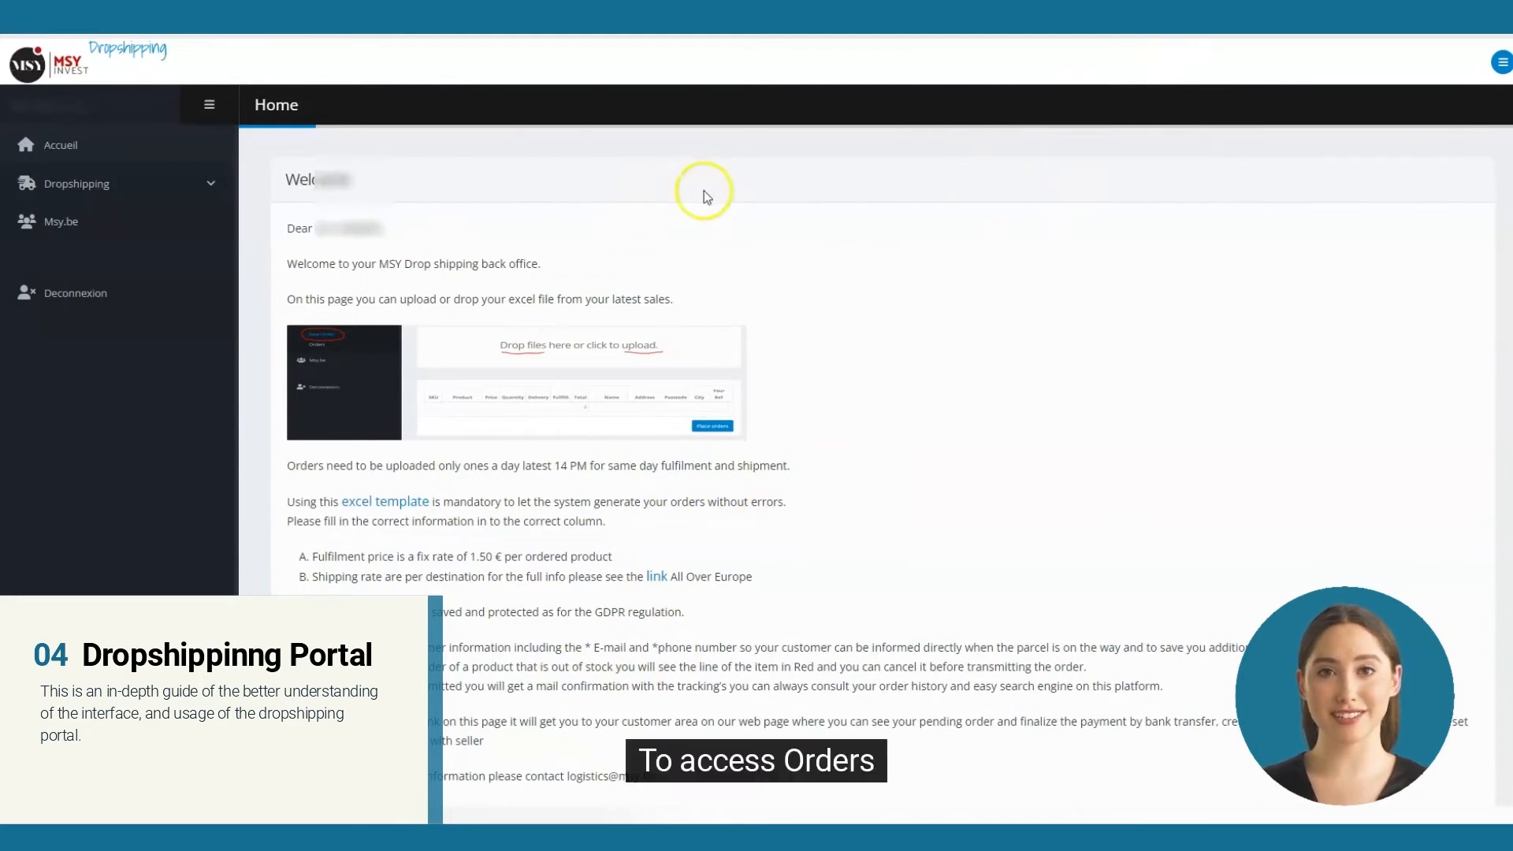
pyautogui.moveTo(151, 288)
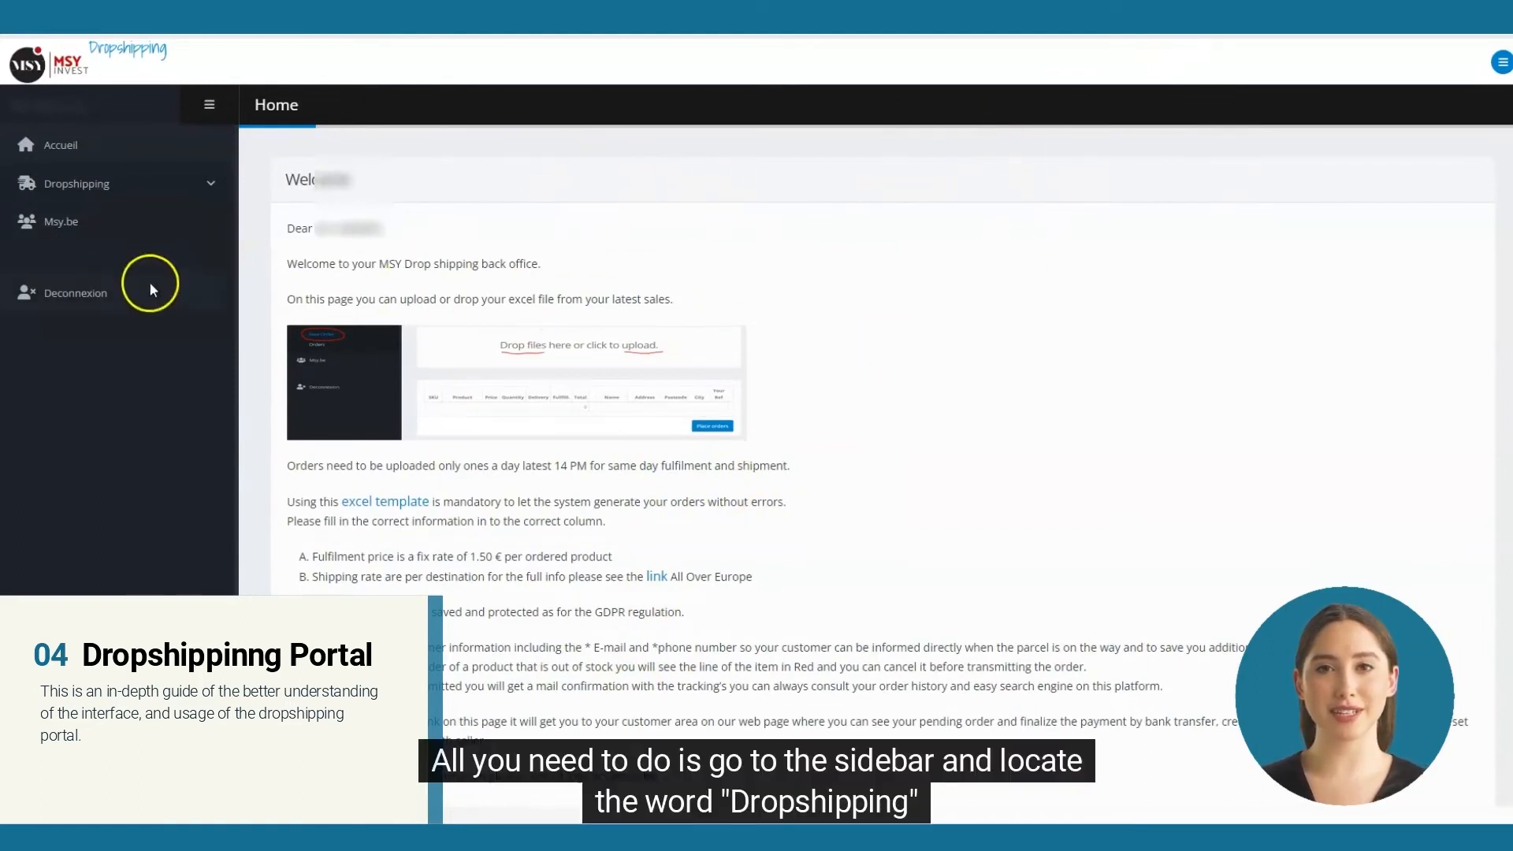
pyautogui.moveTo(76, 183)
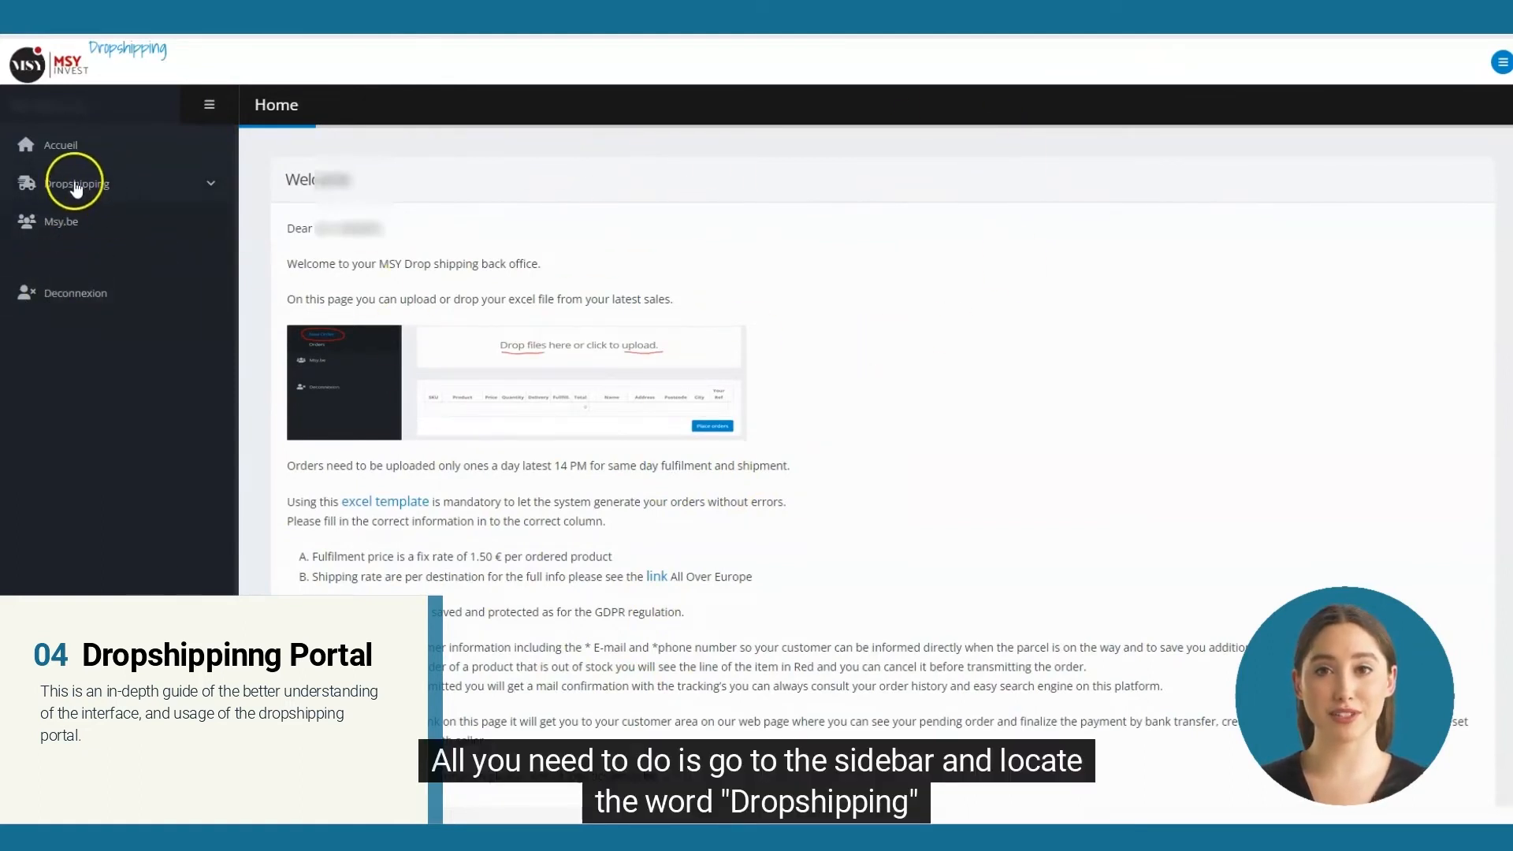
# Open Dropshipping > Orders and search with empty filters to list all orders
pyautogui.click(74, 184)
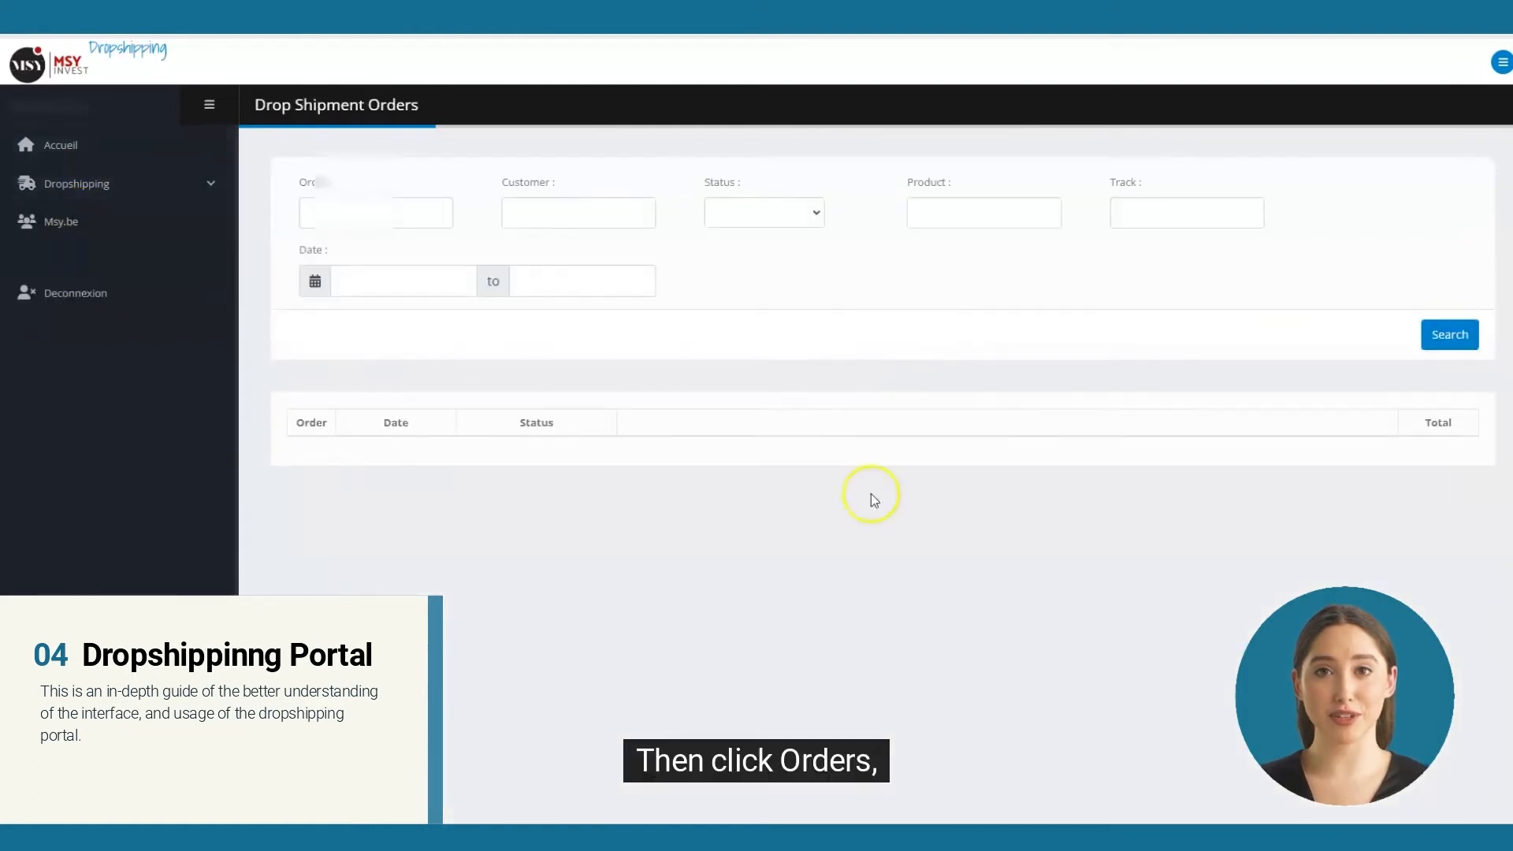
pyautogui.click(76, 184)
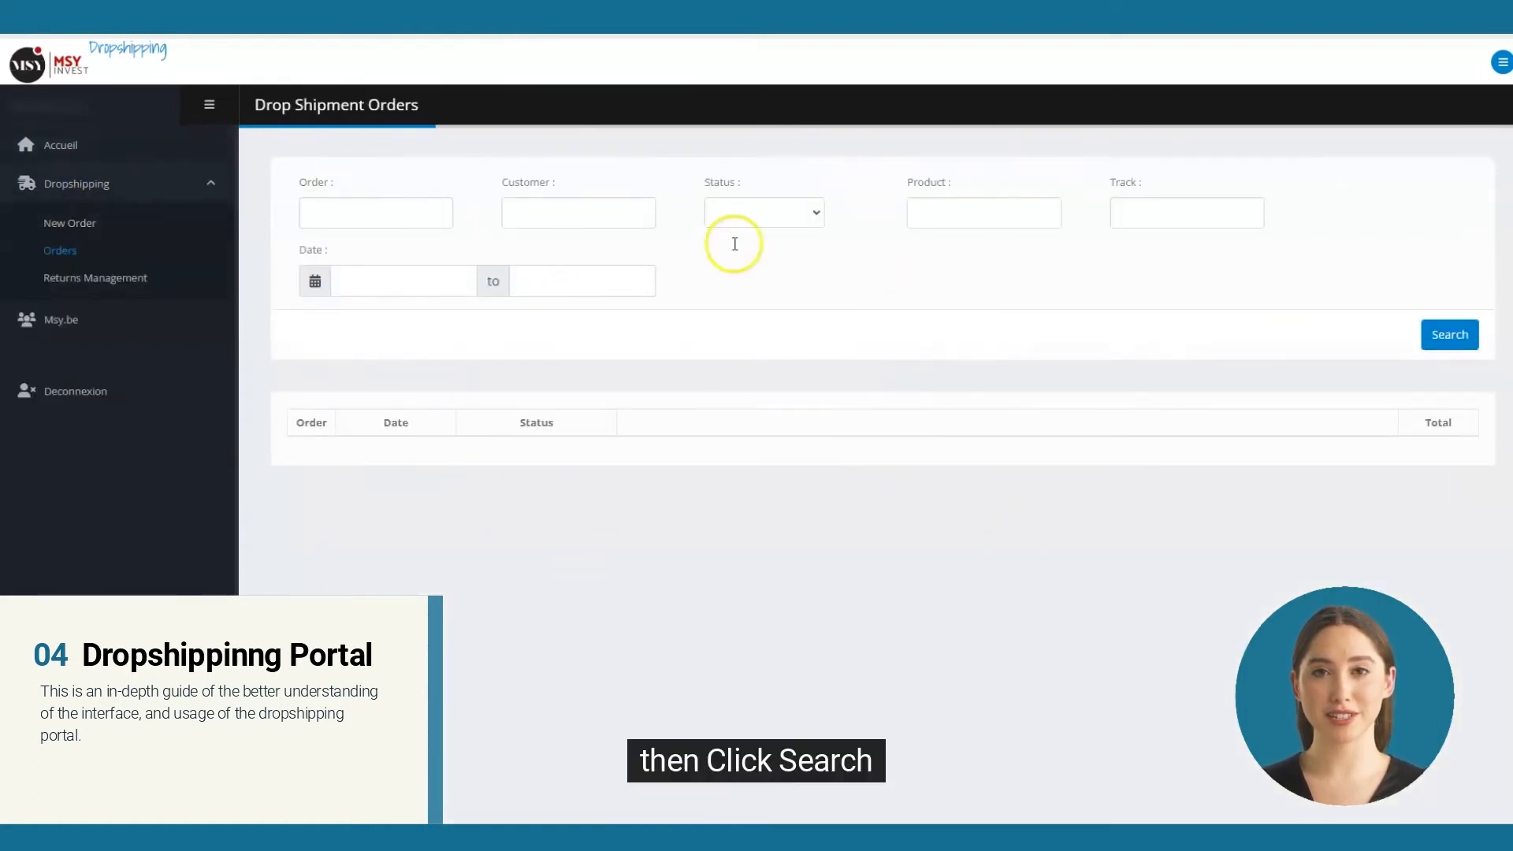
pyautogui.click(1449, 334)
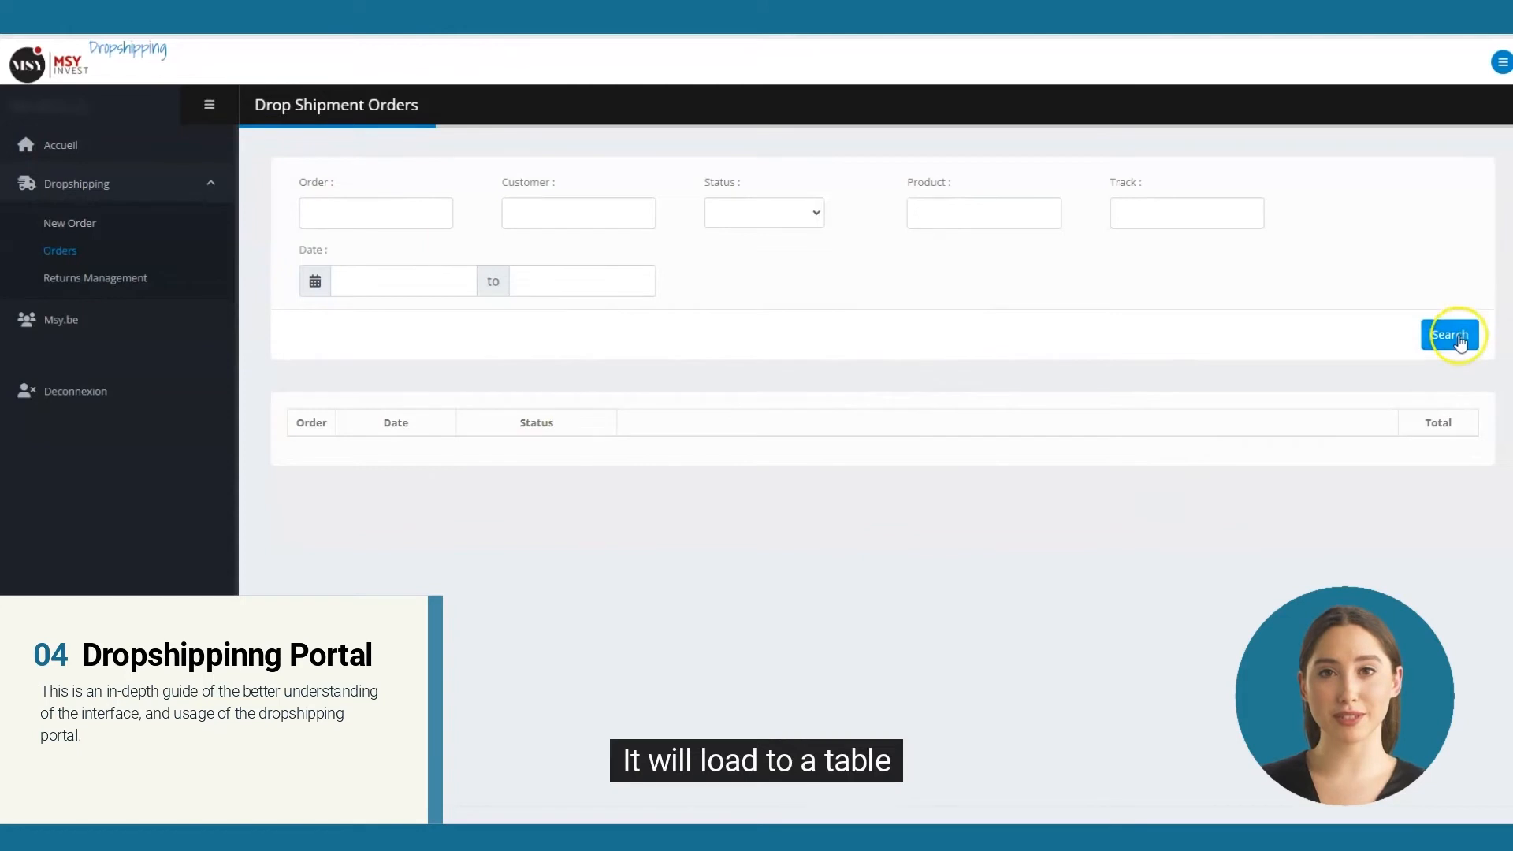
pyautogui.click(1448, 334)
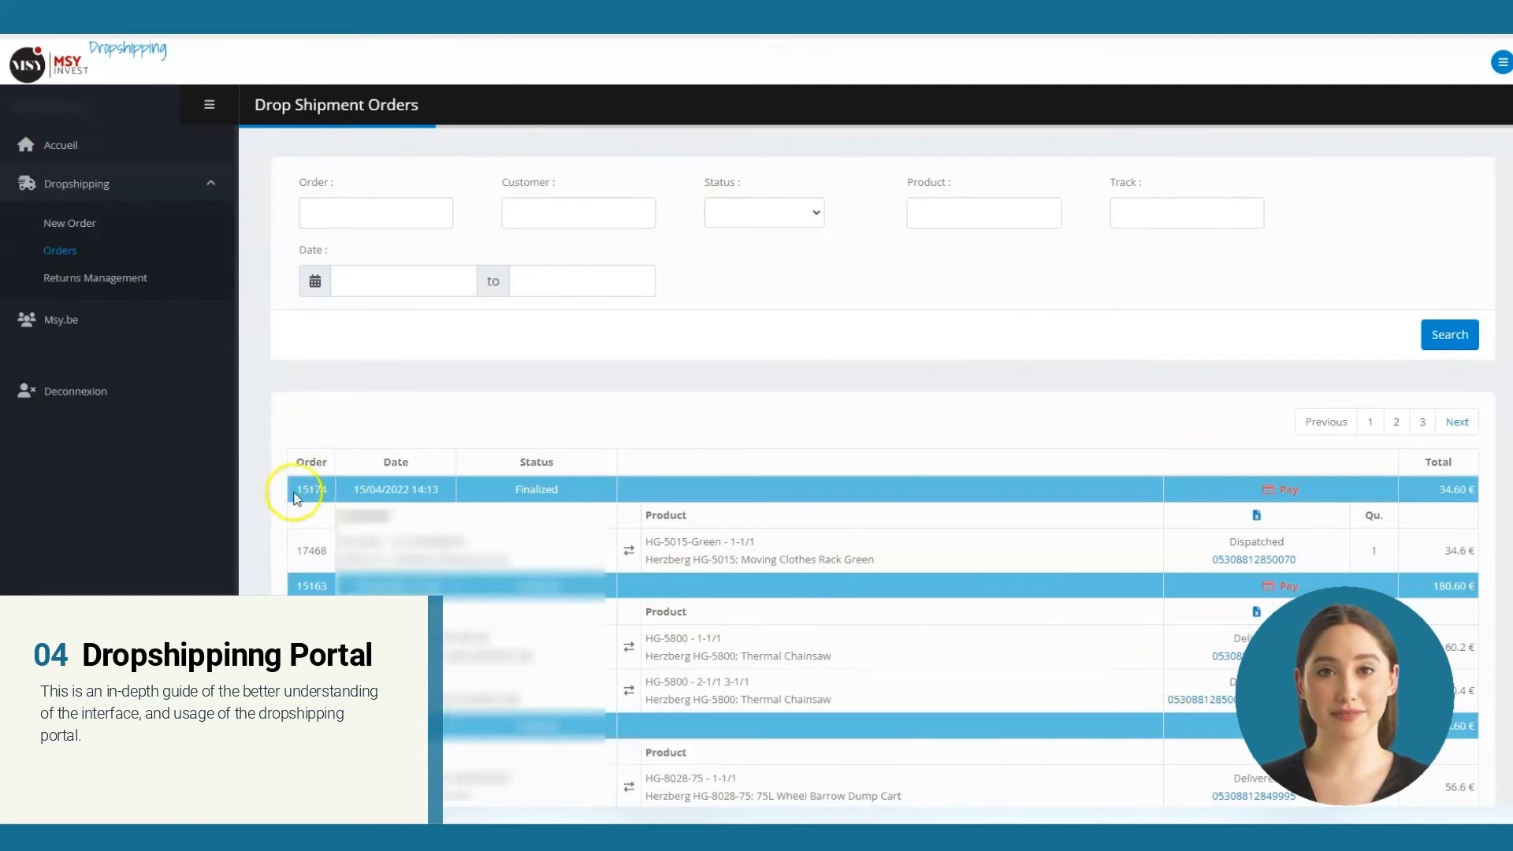
pyautogui.moveTo(403, 468)
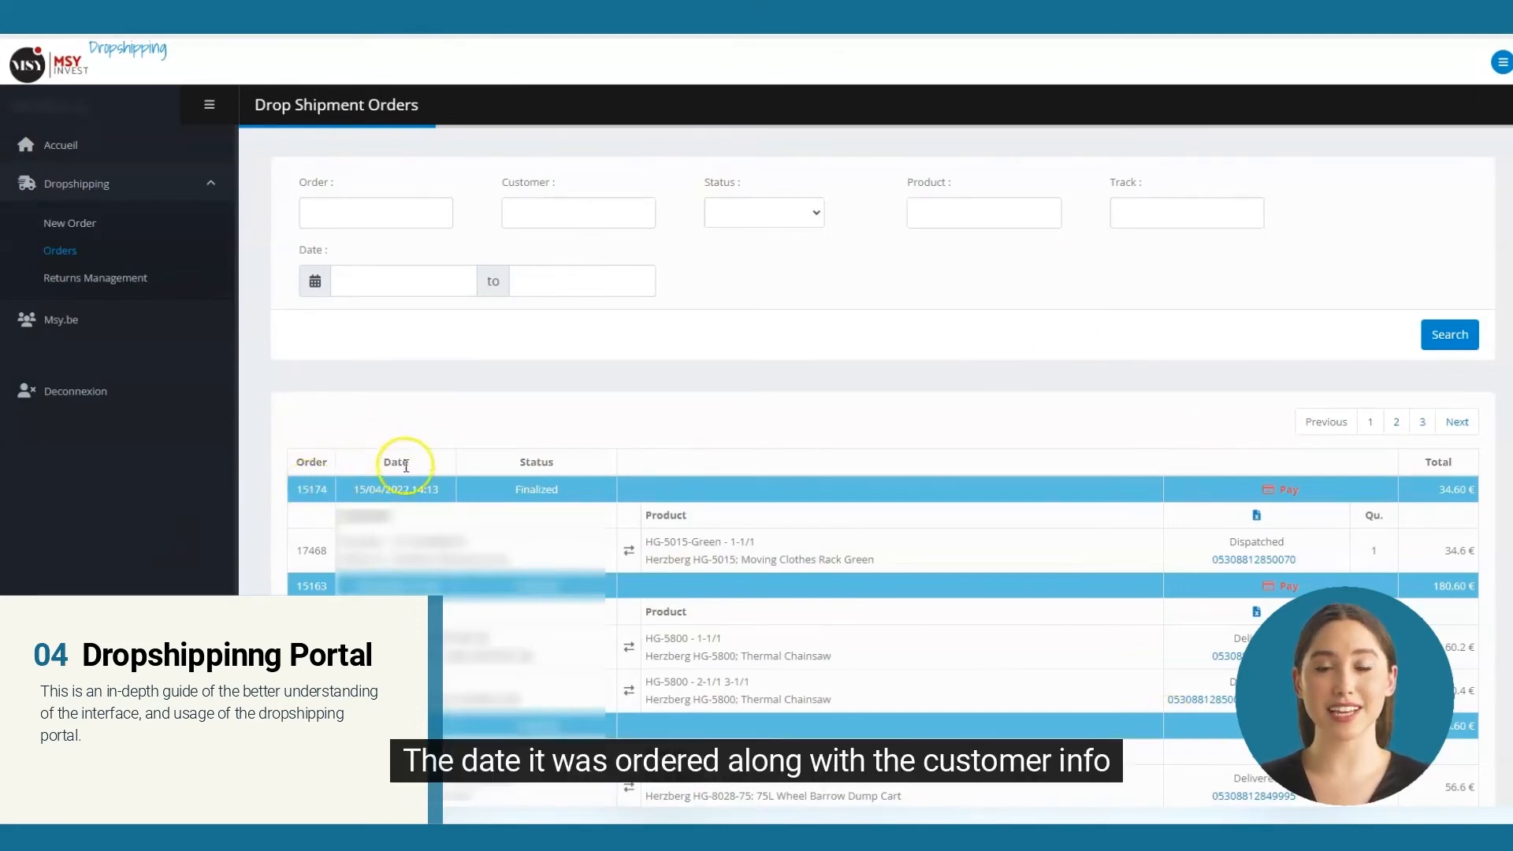
pyautogui.moveTo(536, 482)
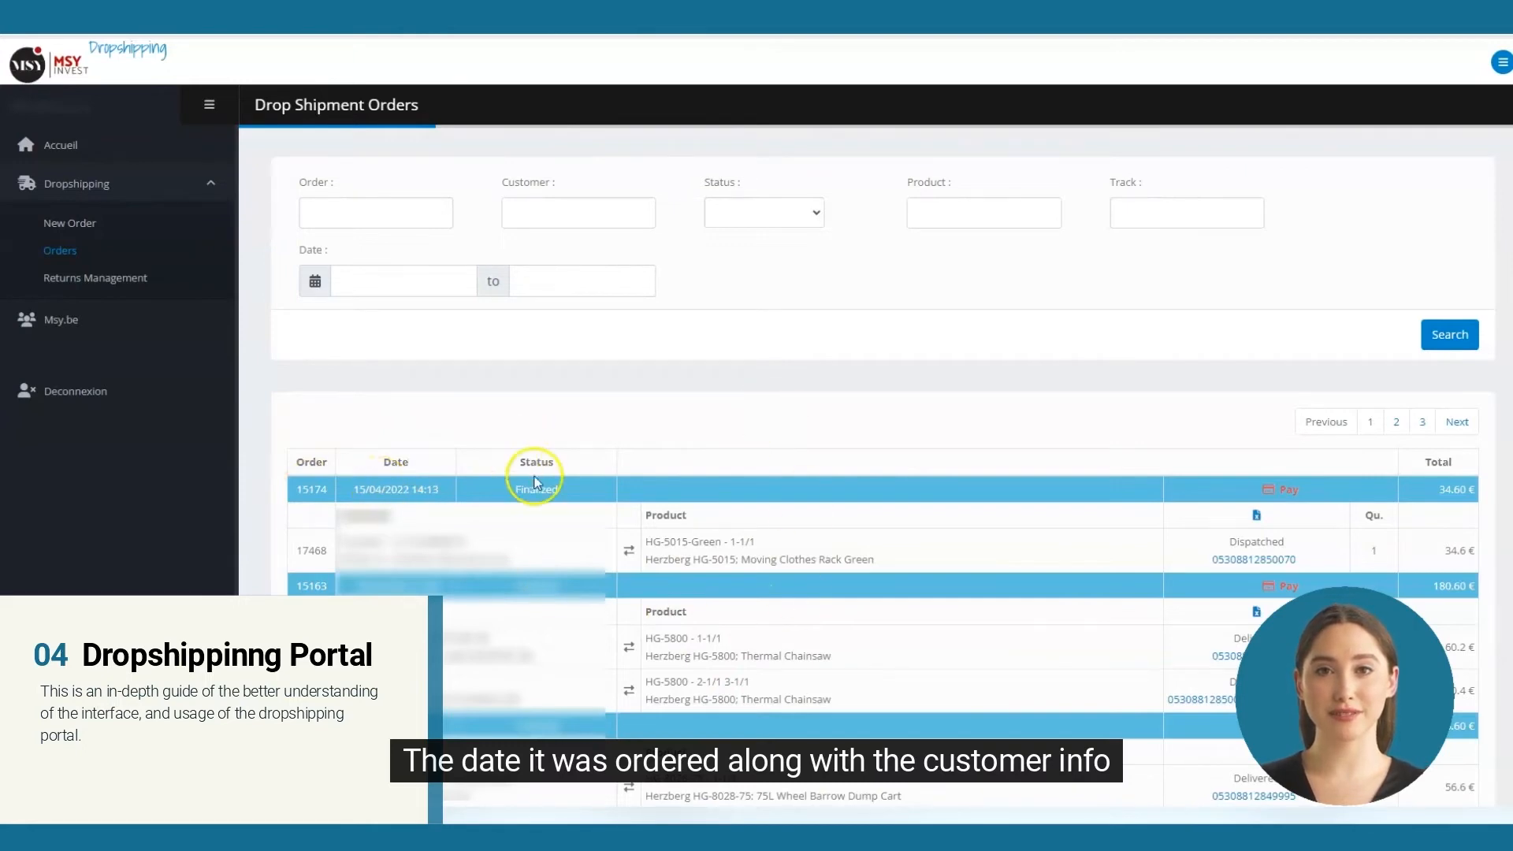
pyautogui.moveTo(959, 610)
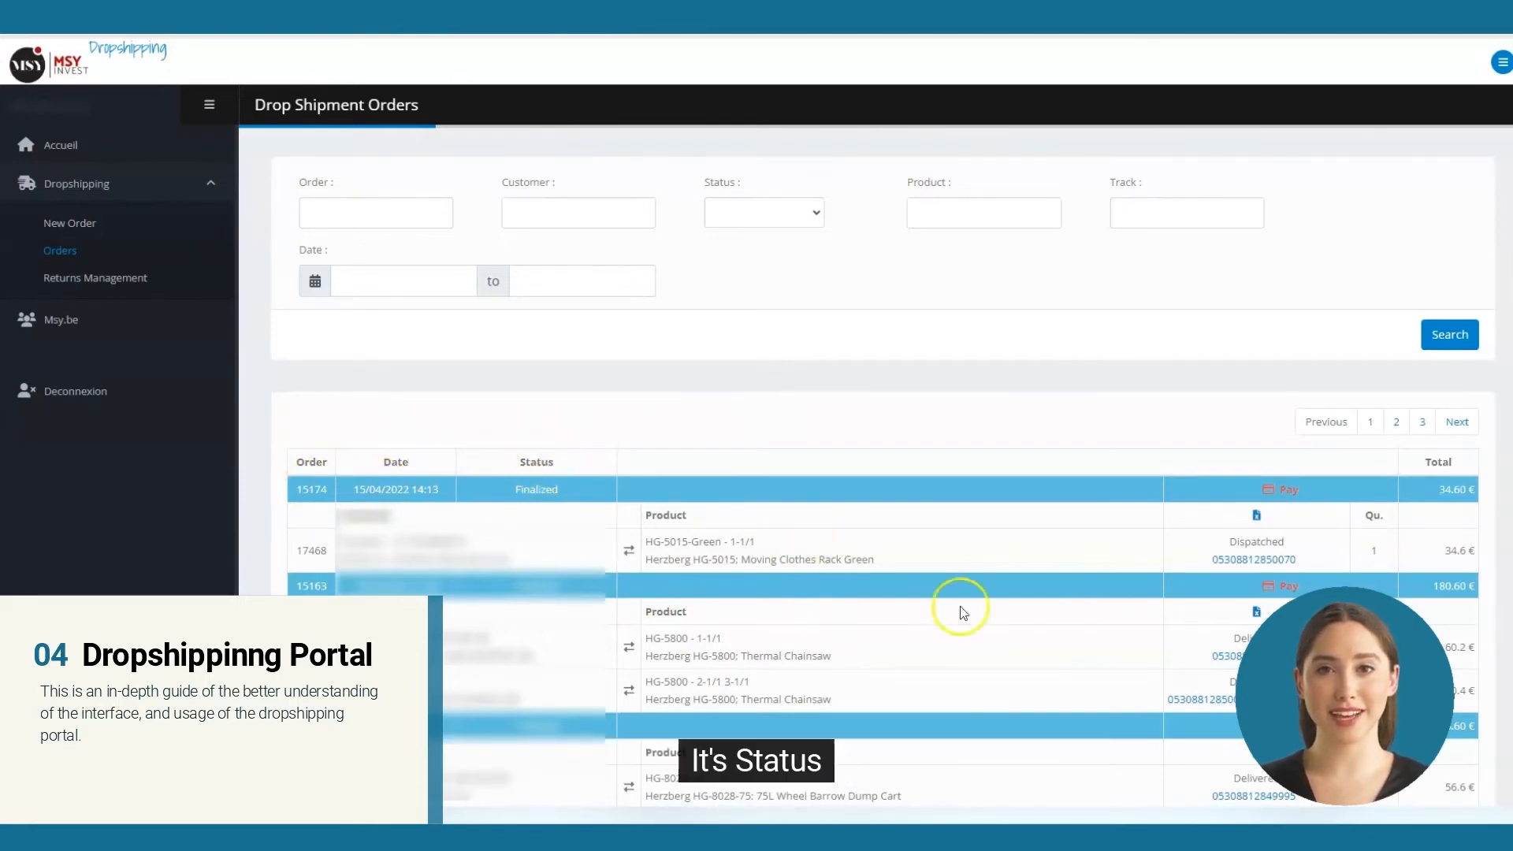
pyautogui.moveTo(683, 502)
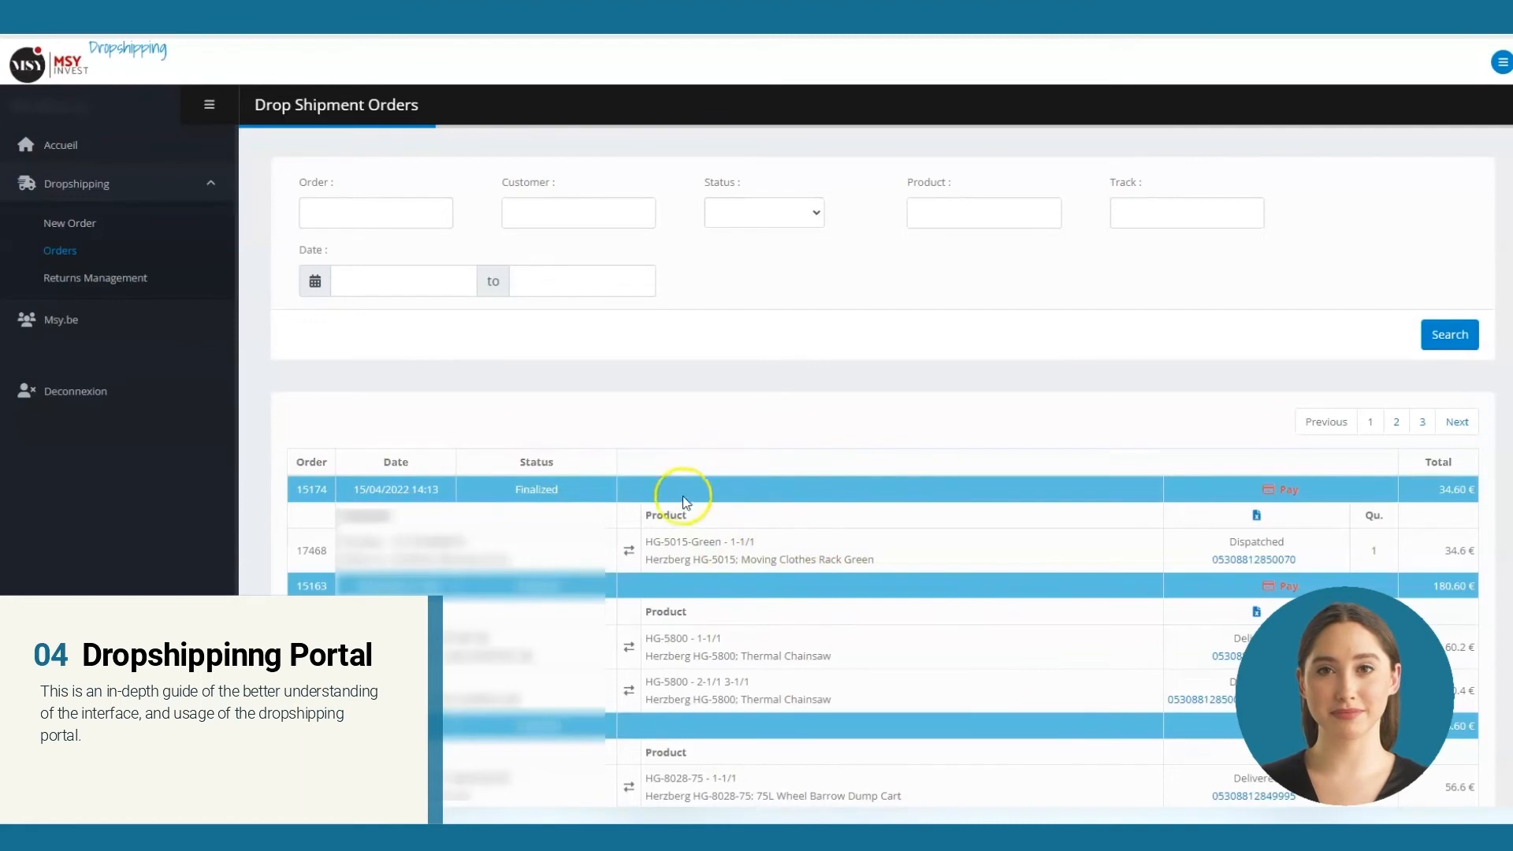
pyautogui.moveTo(1368, 516)
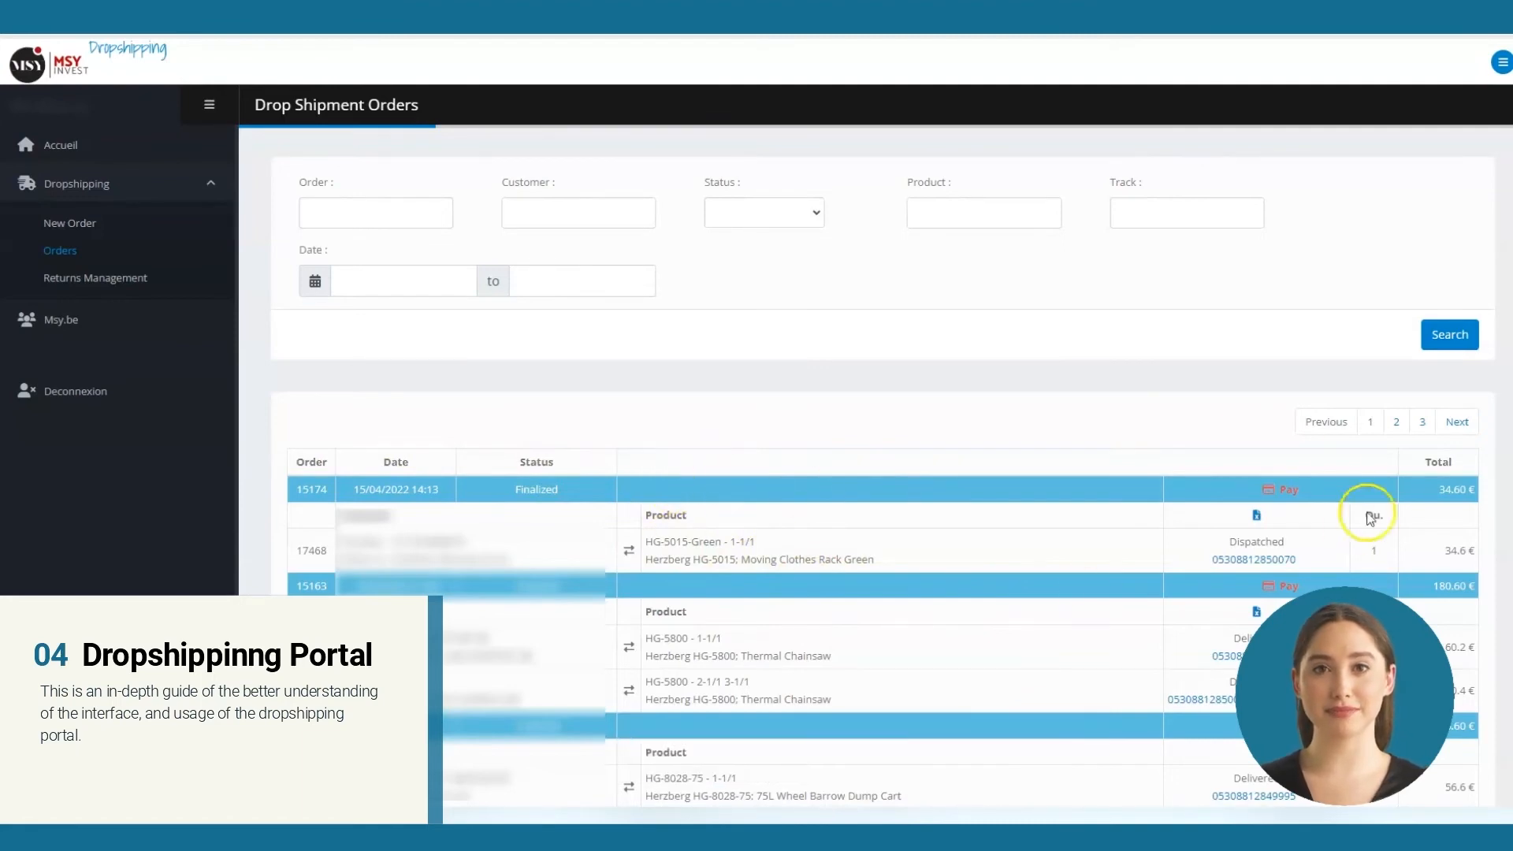
pyautogui.click(1279, 489)
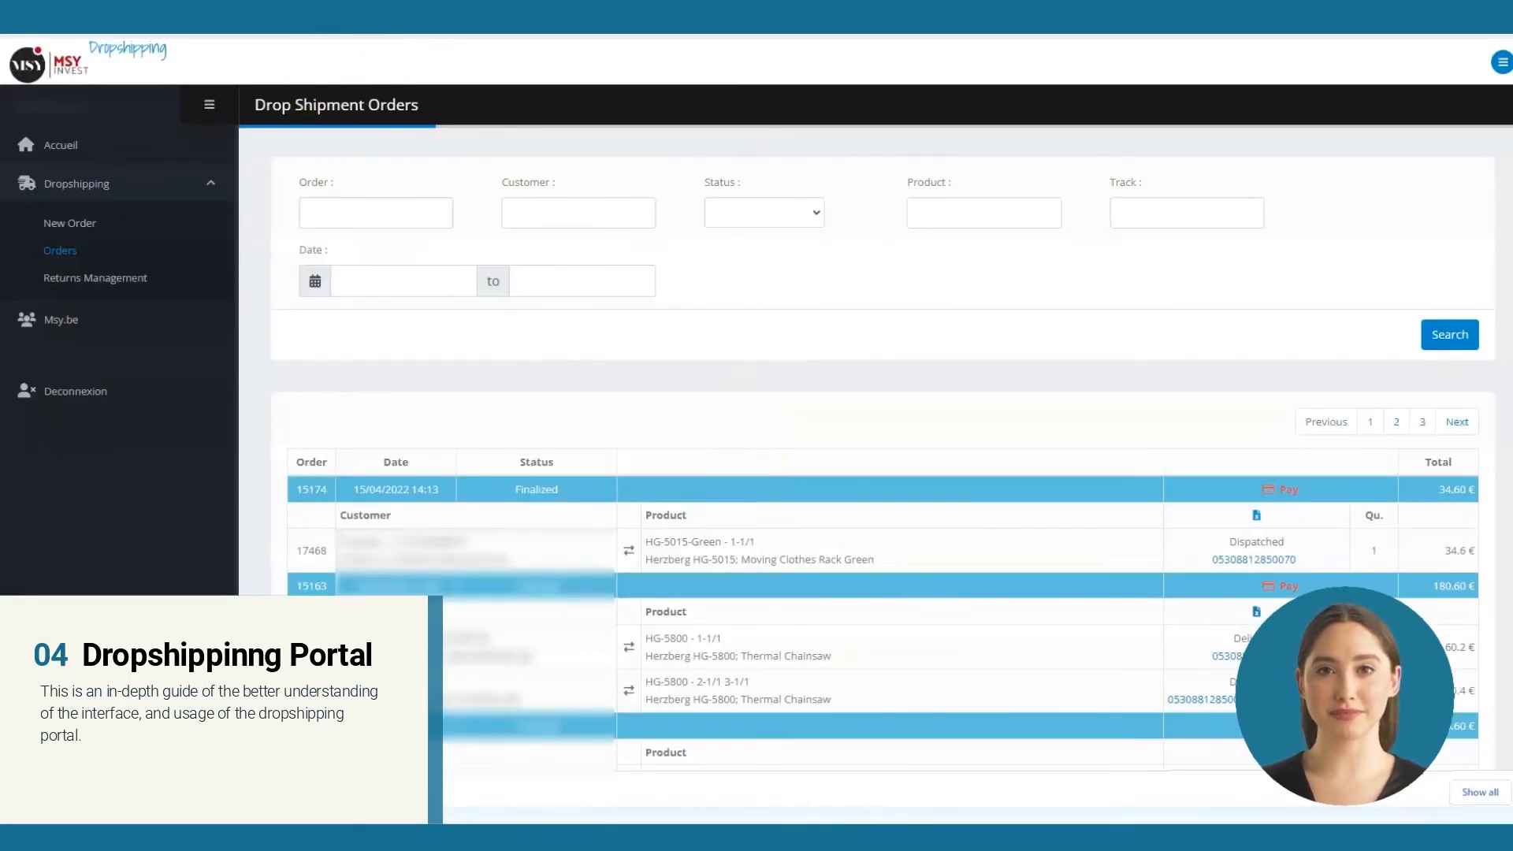
pyautogui.click(1253, 560)
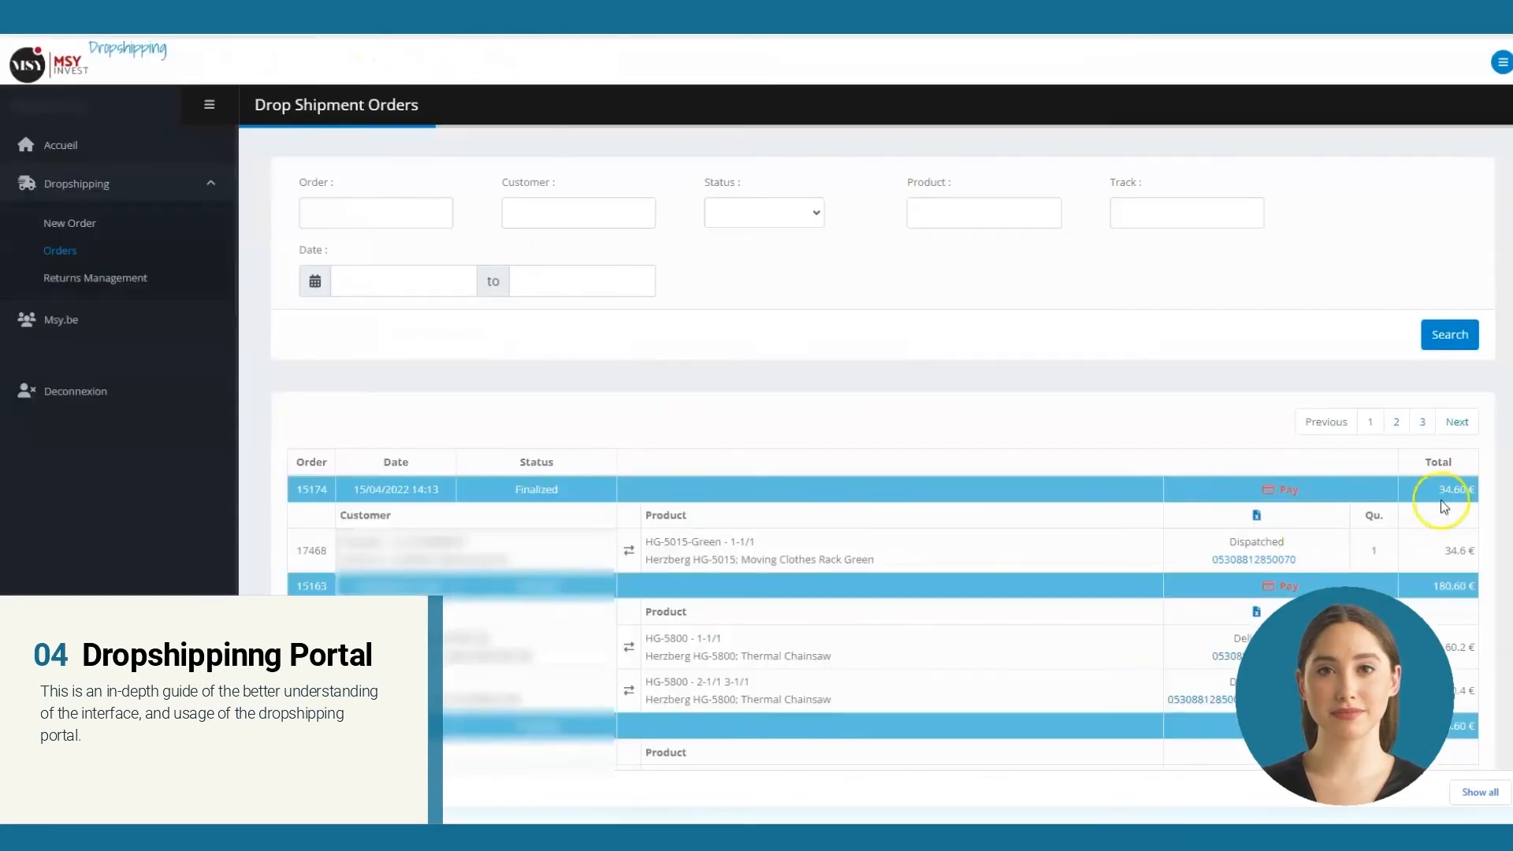
pyautogui.moveTo(1474, 498)
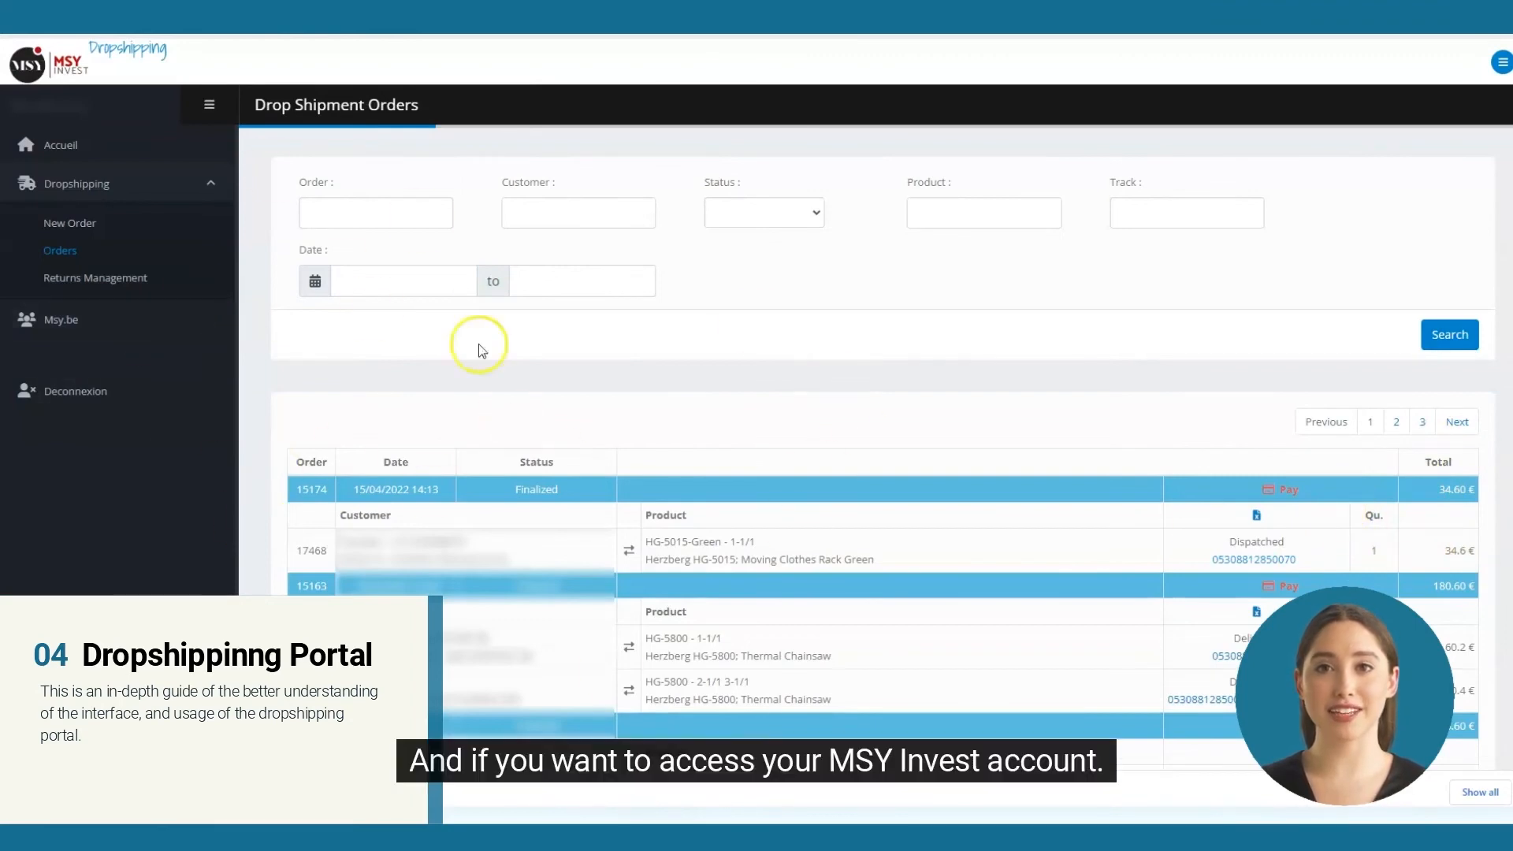
pyautogui.moveTo(61, 319)
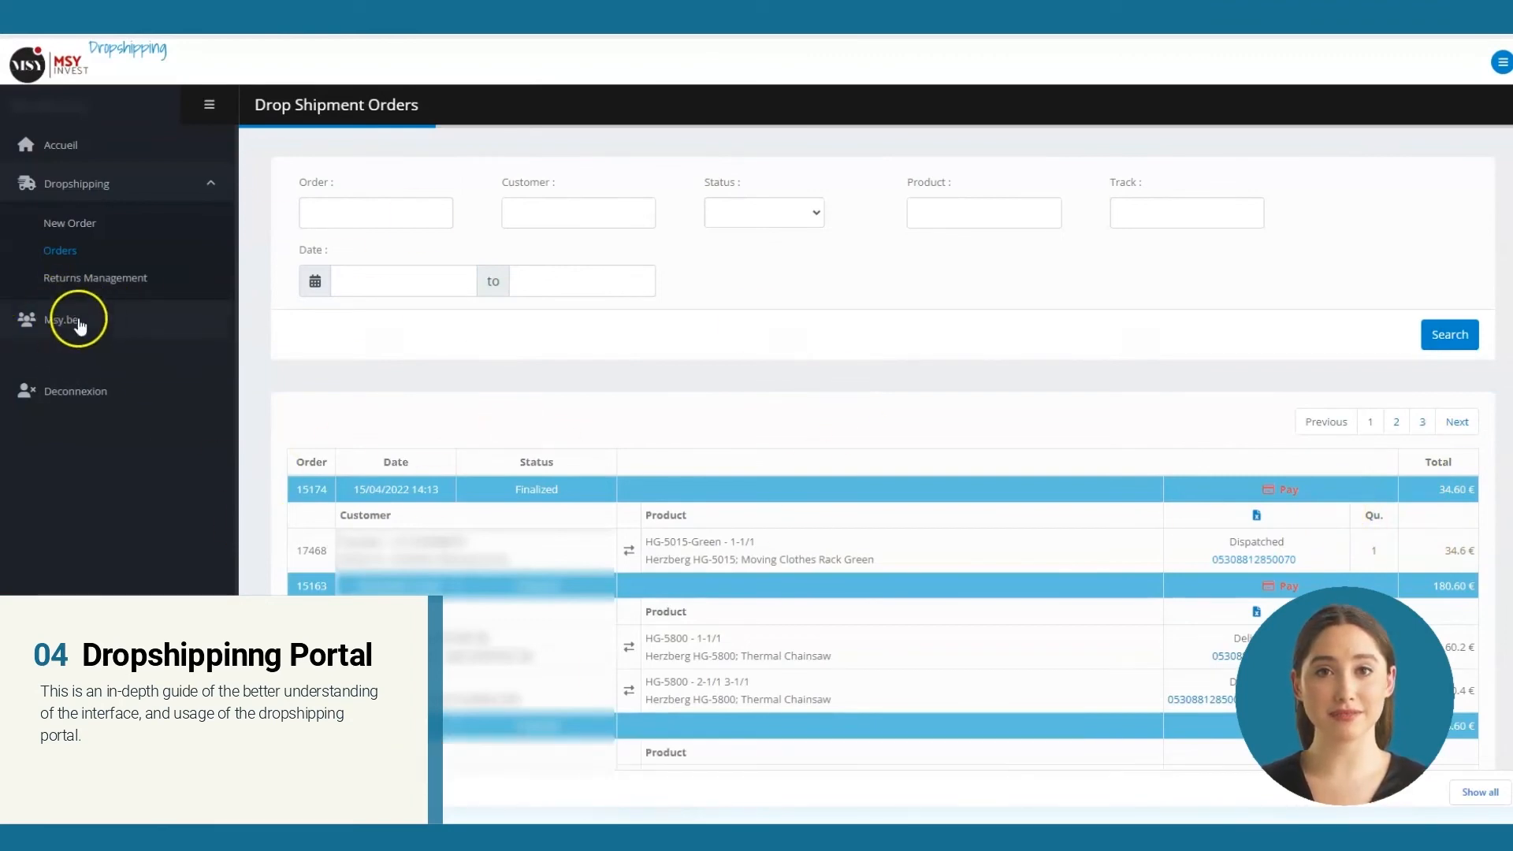